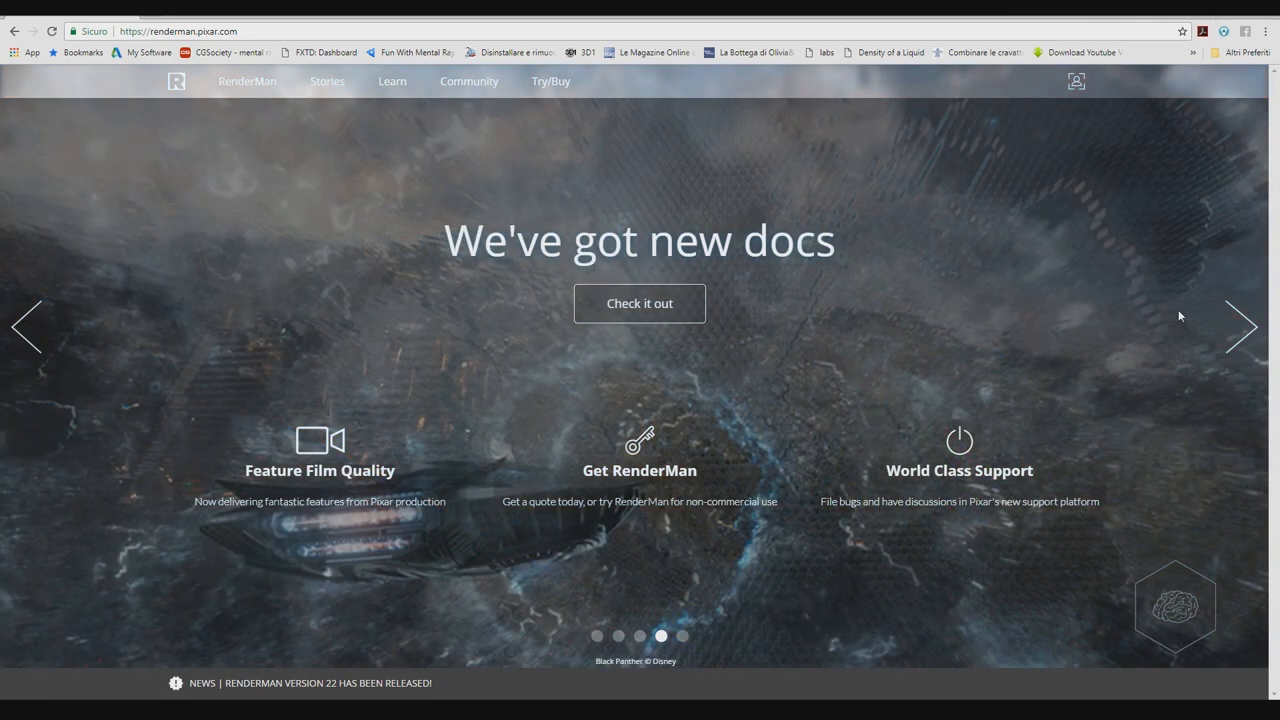
mouse_move(1170, 291)
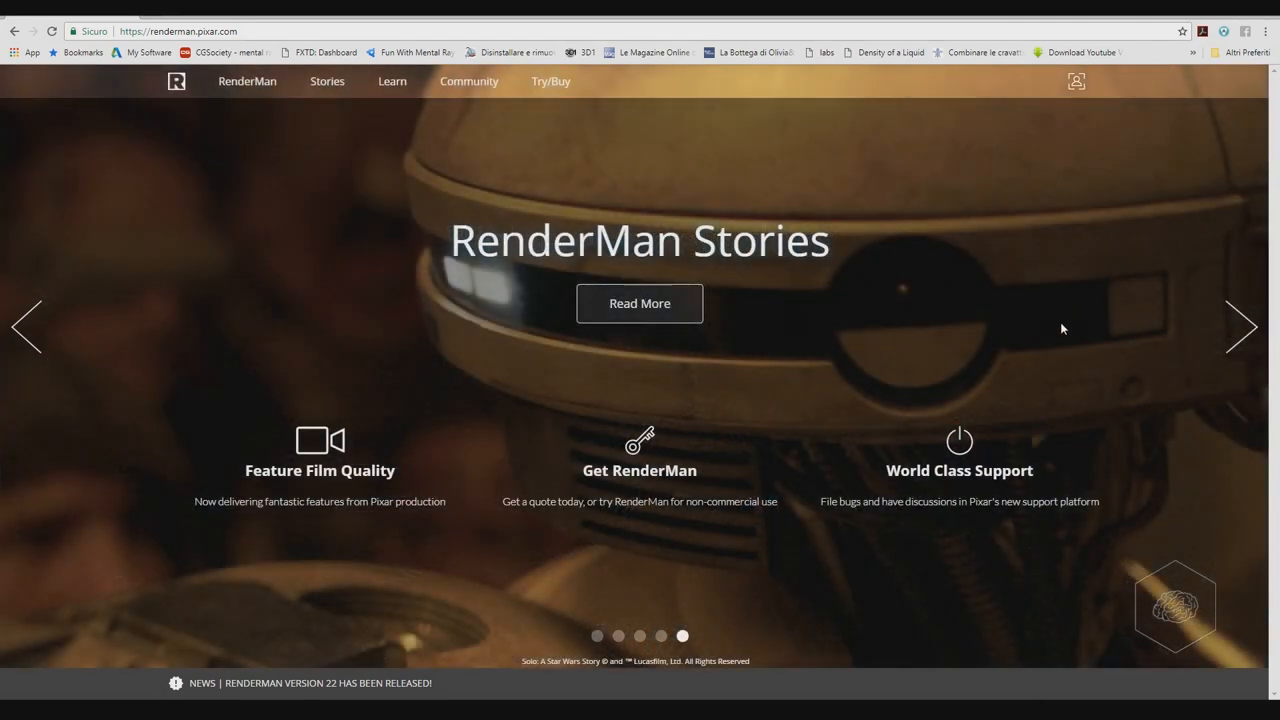
mouse_move(518, 75)
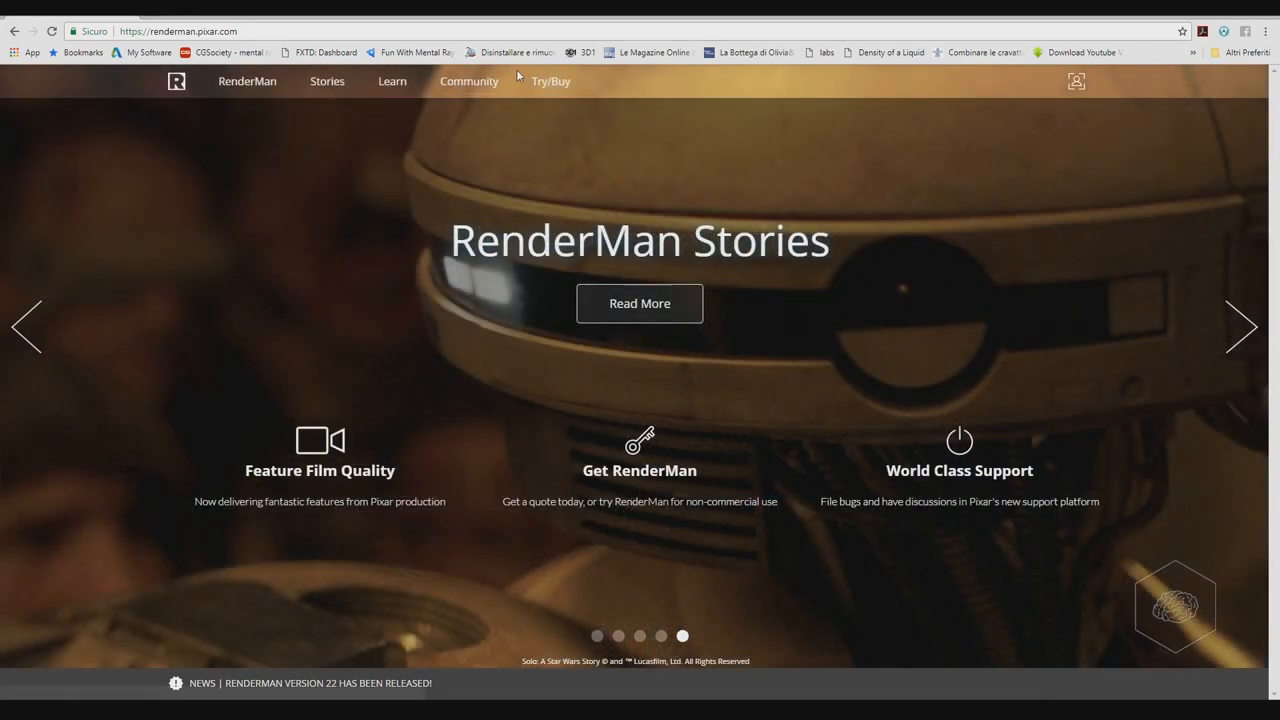
Open the Try/Buy store page from the top navigation bar.
left_click(551, 81)
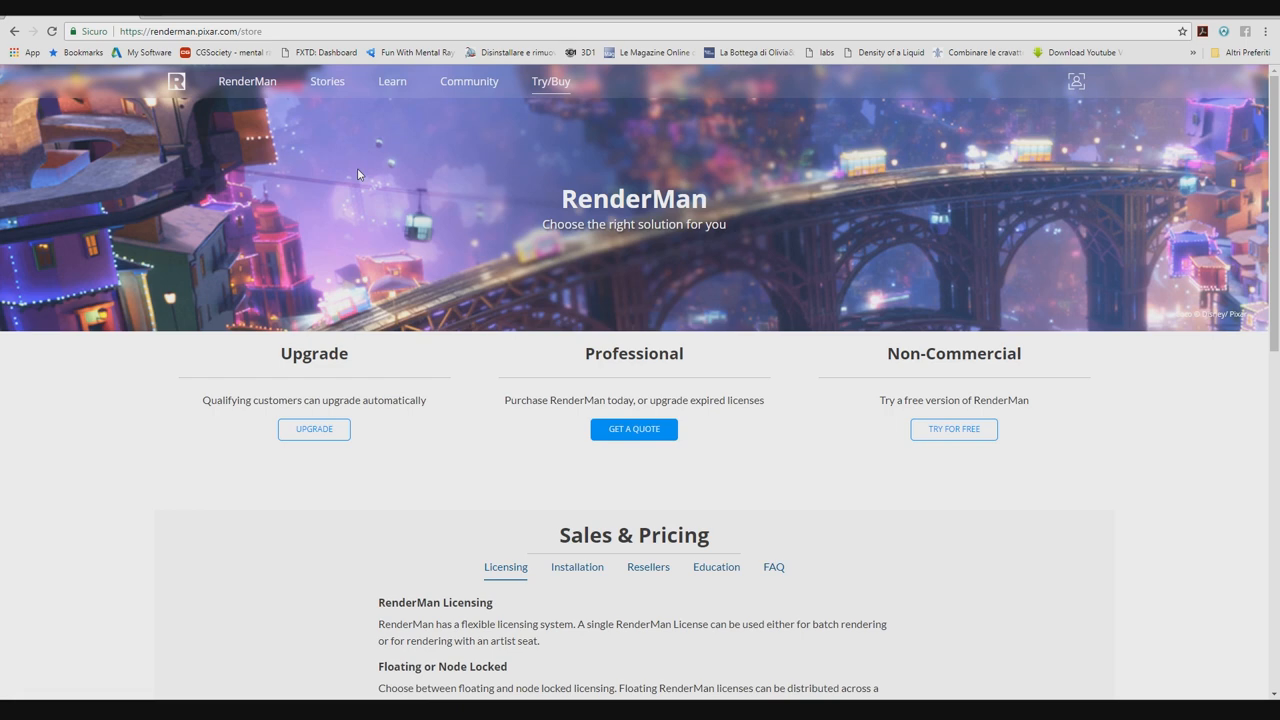
mouse_move(290, 150)
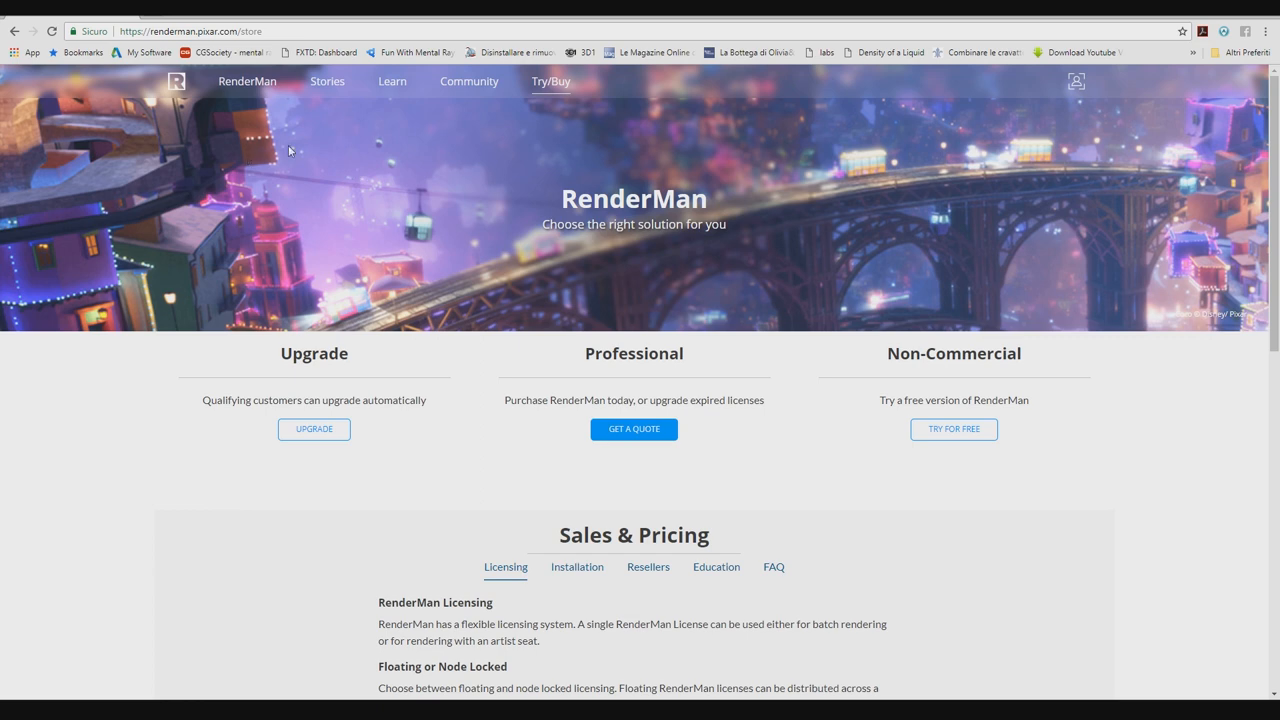
mouse_move(350, 211)
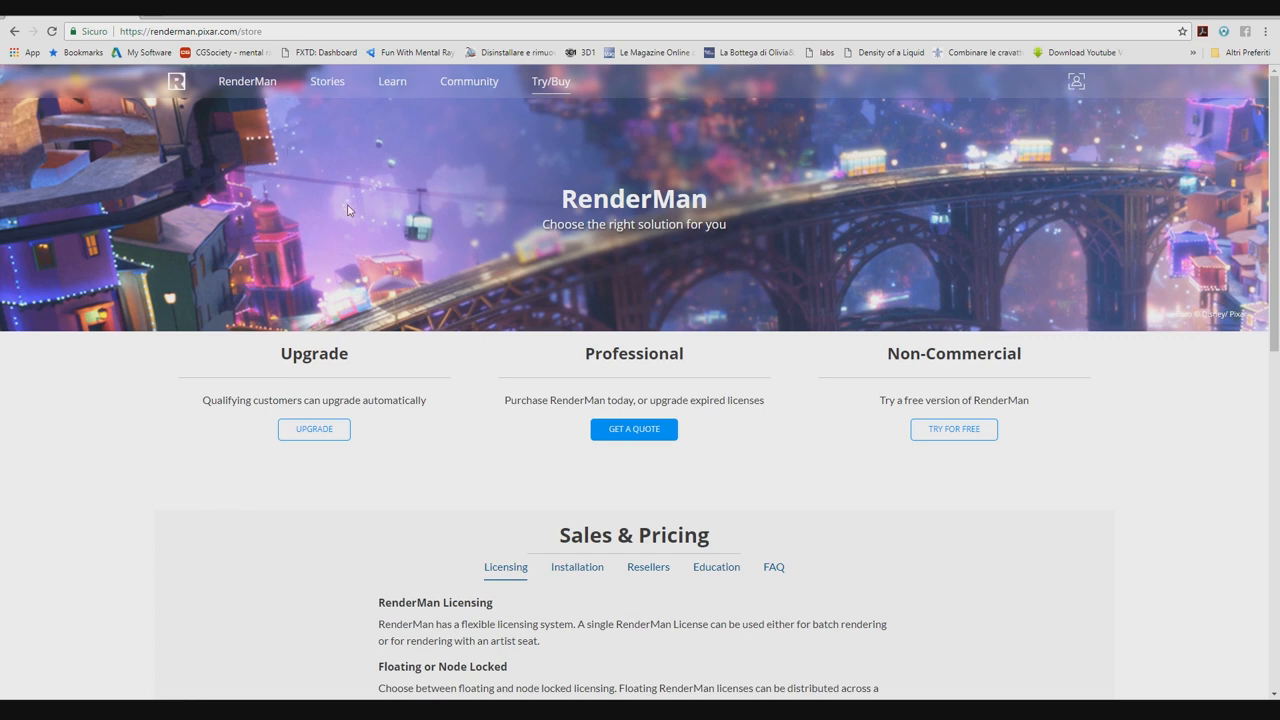
mouse_move(98, 422)
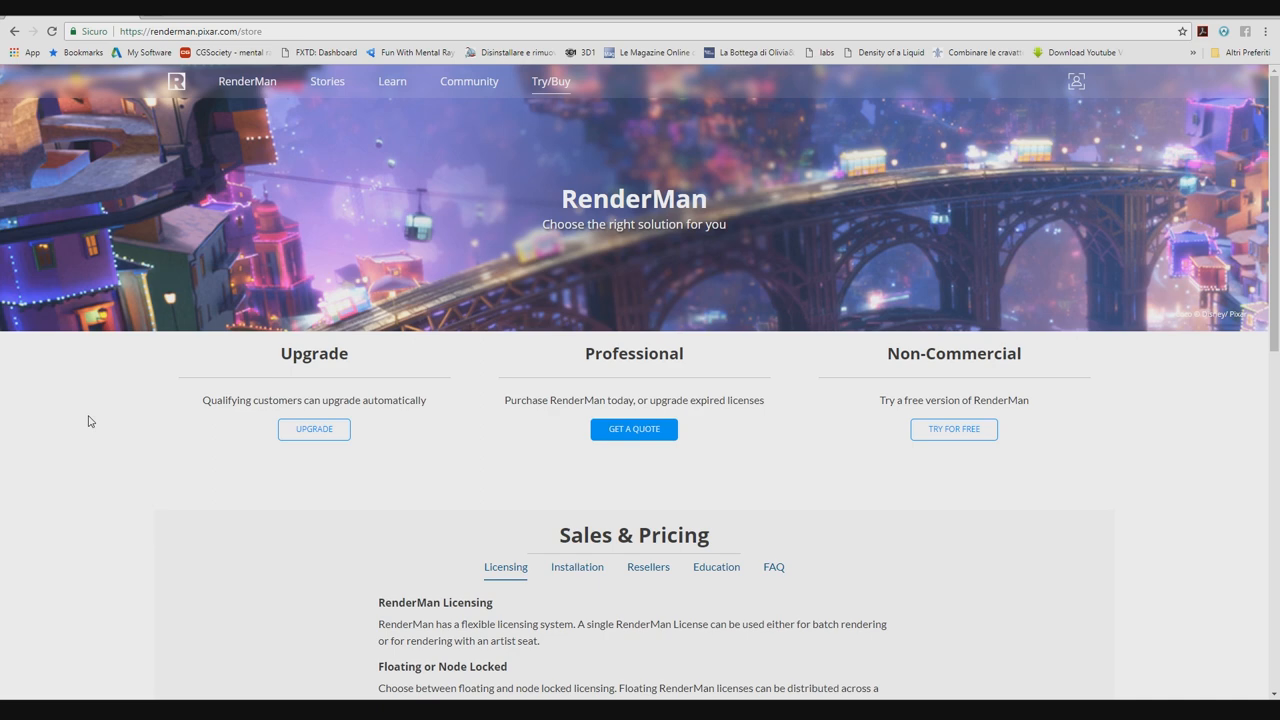
mouse_move(108, 214)
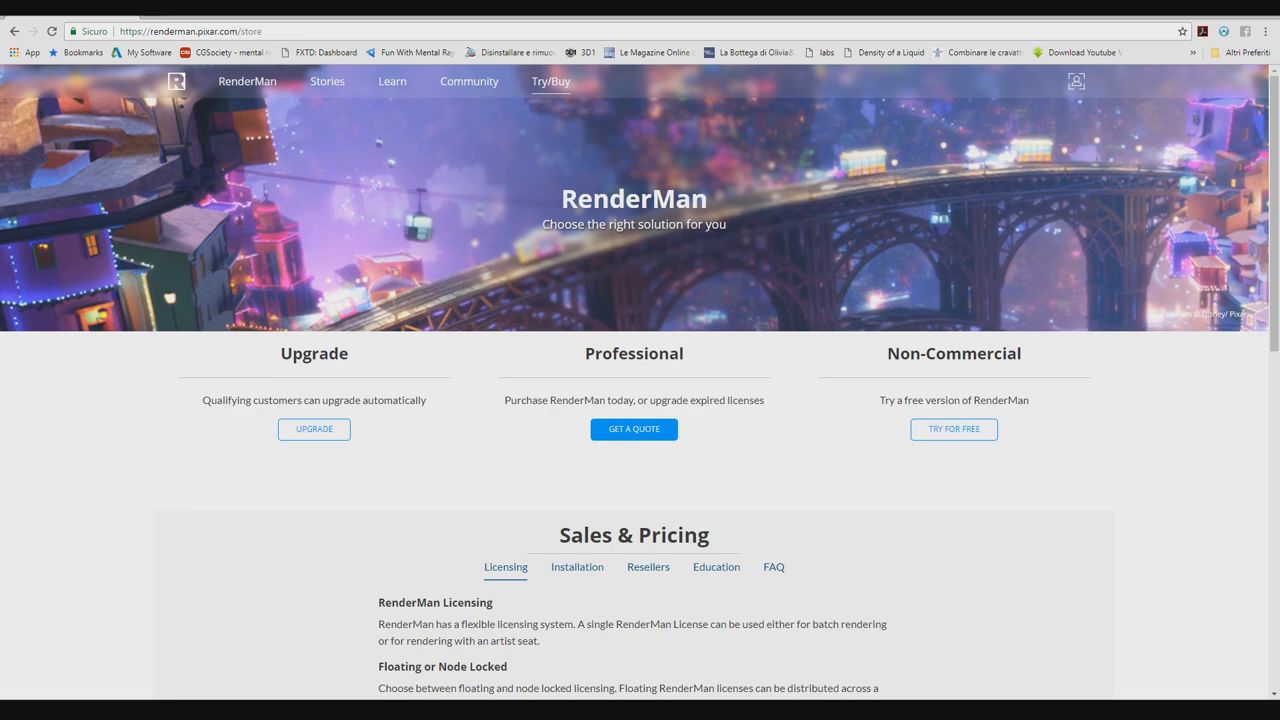
mouse_move(43, 575)
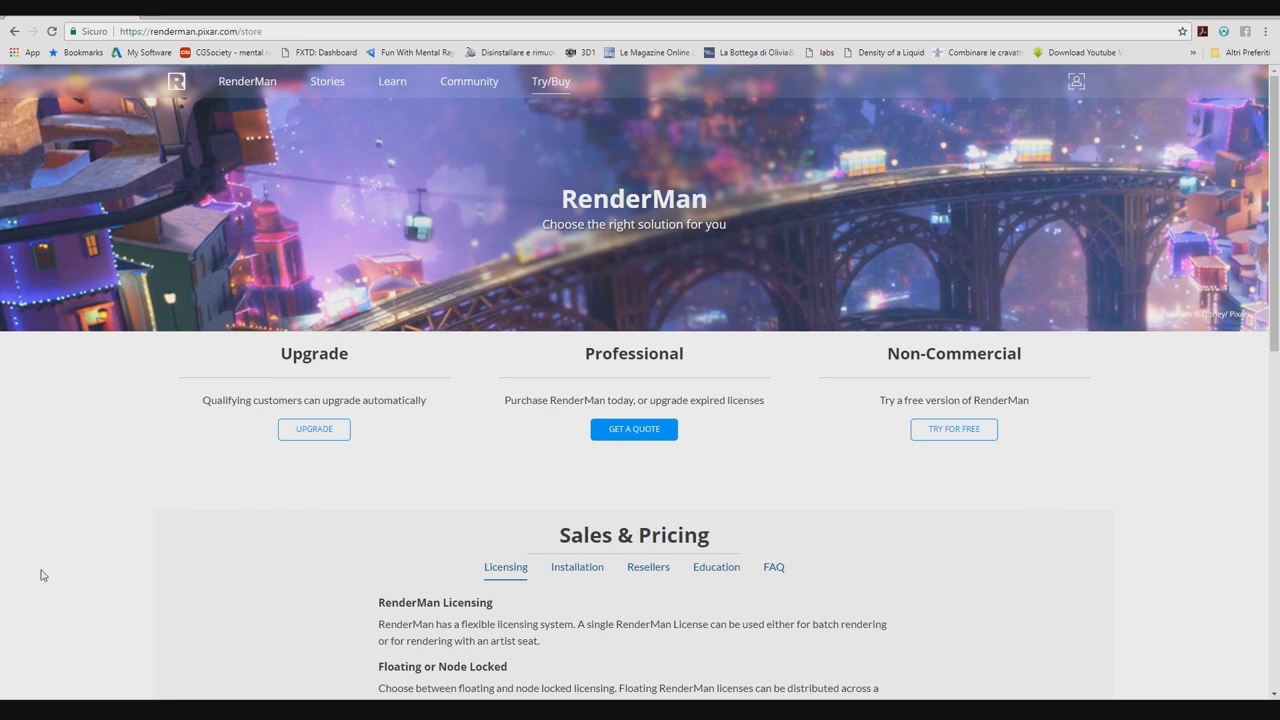
mouse_move(136, 97)
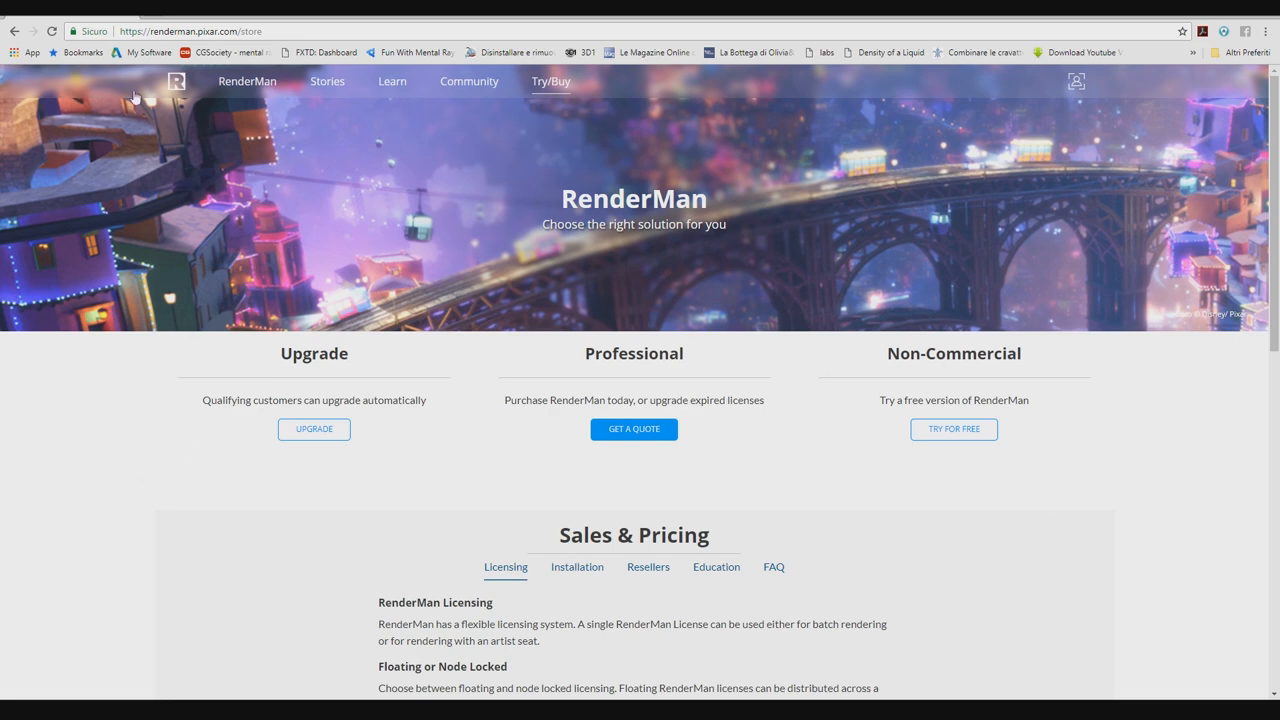
mouse_move(153, 552)
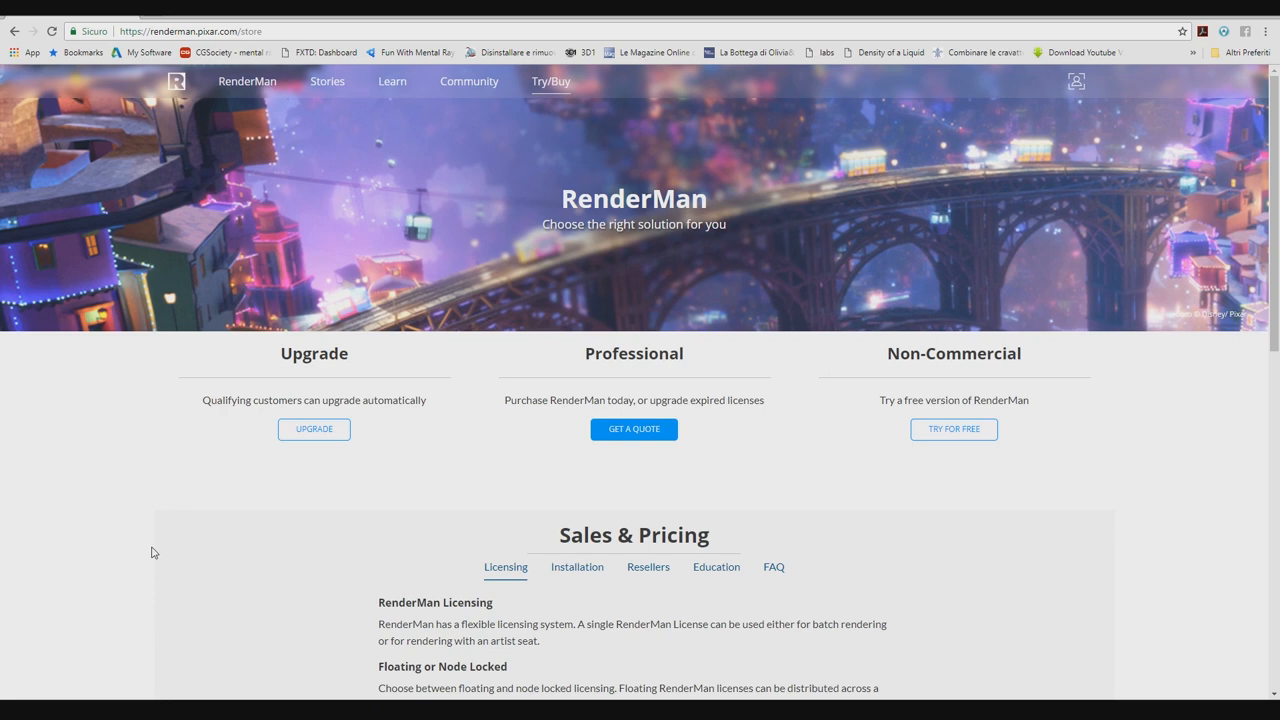
Scroll through Sales & Pricing to the Non-Commercial RenderMan page's NCR General FAQ.
scroll("down", 3)
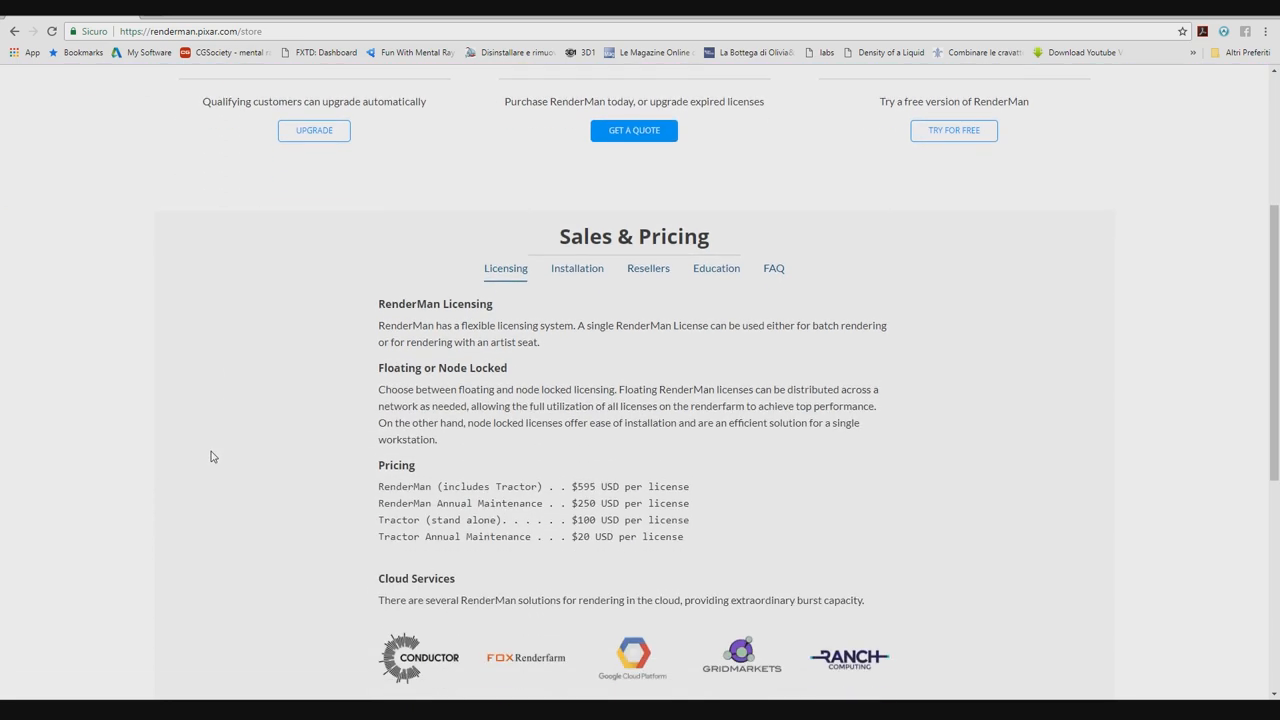
scroll("down", 3)
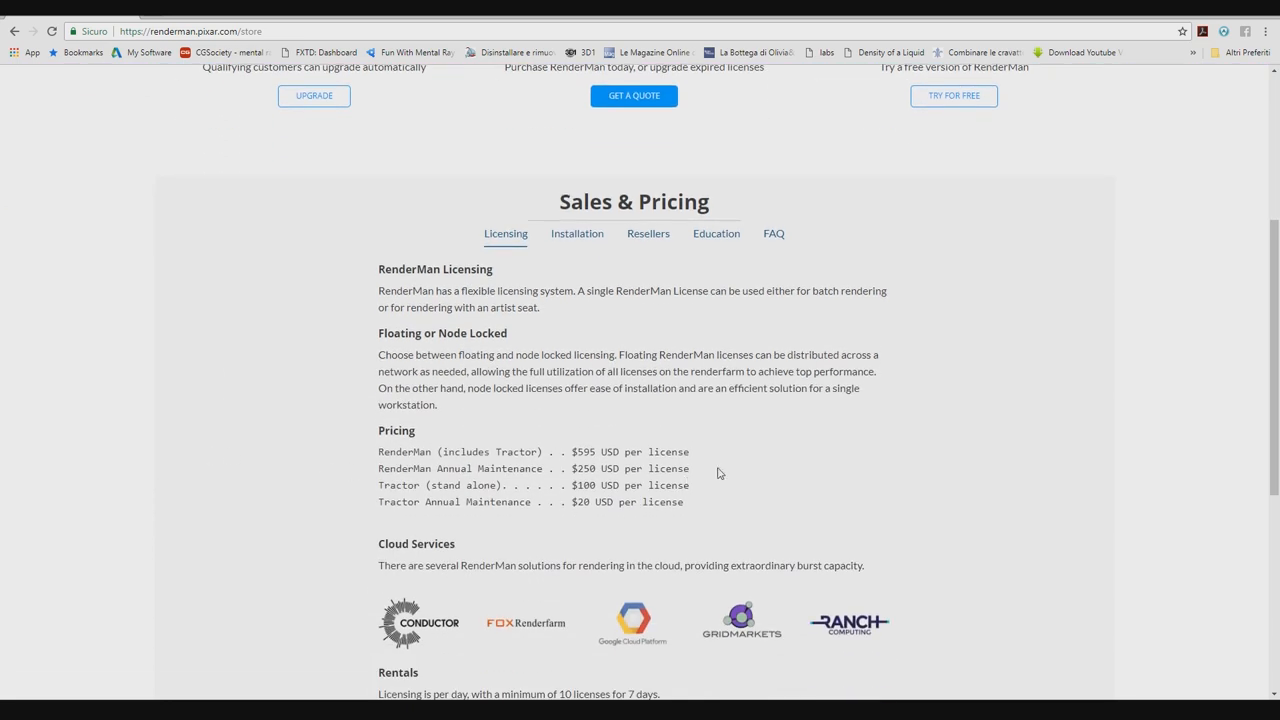
scroll("down", 3)
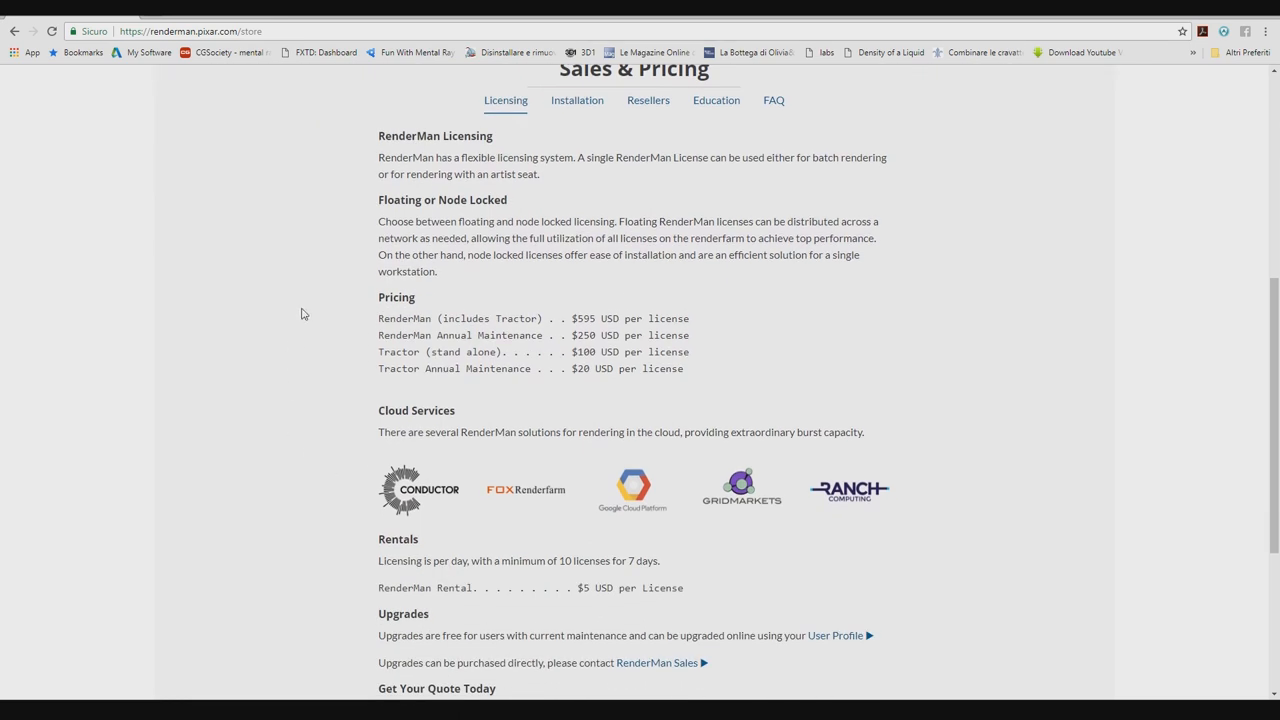
mouse_move(238, 440)
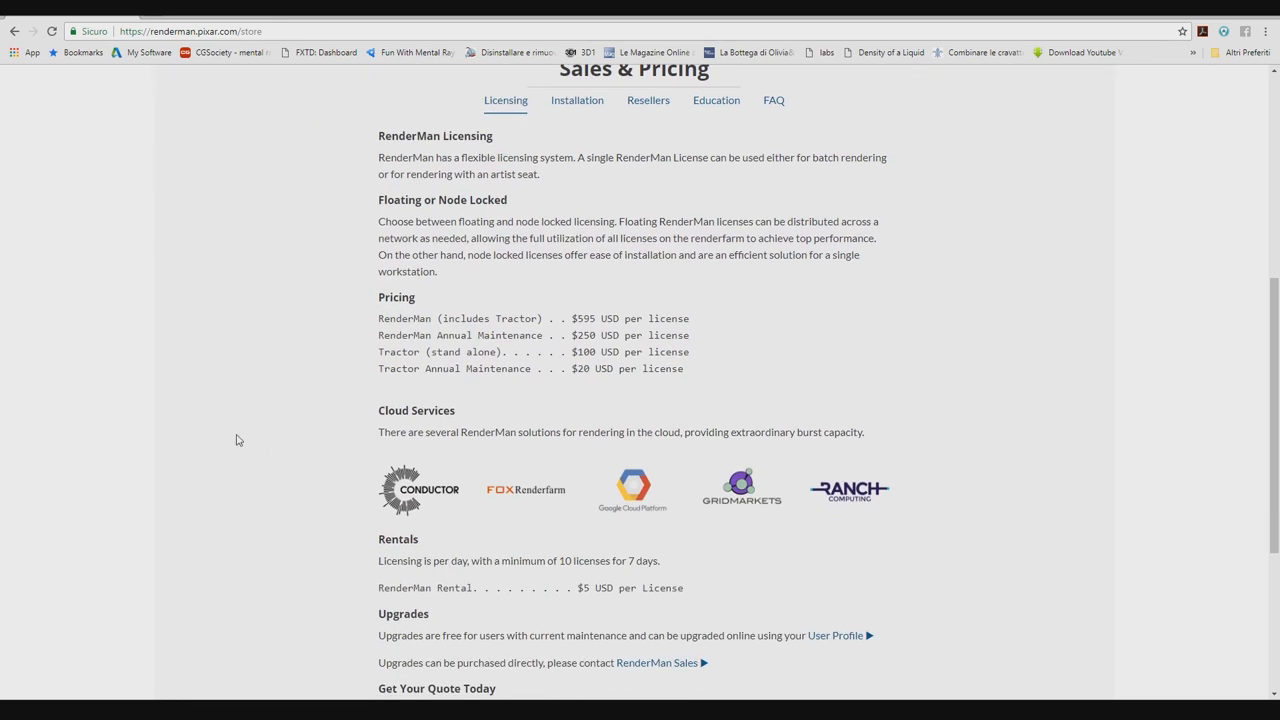
scroll("down", 3)
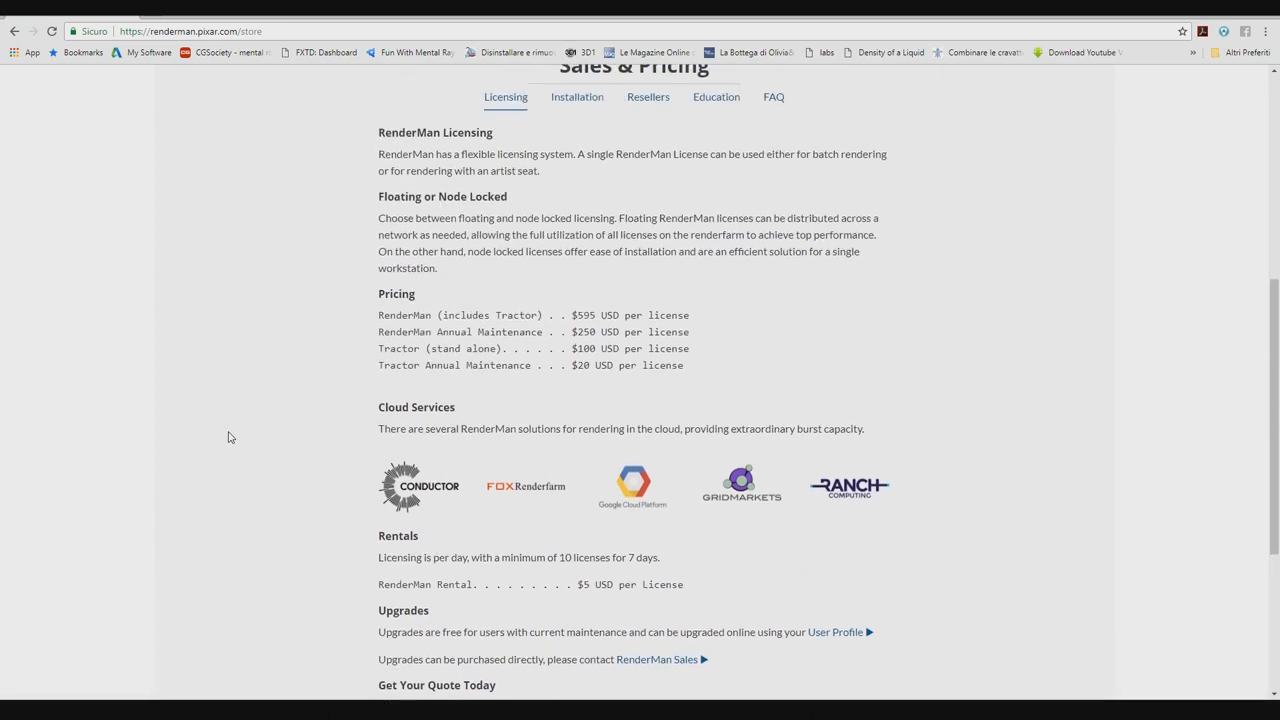
scroll("up", 3)
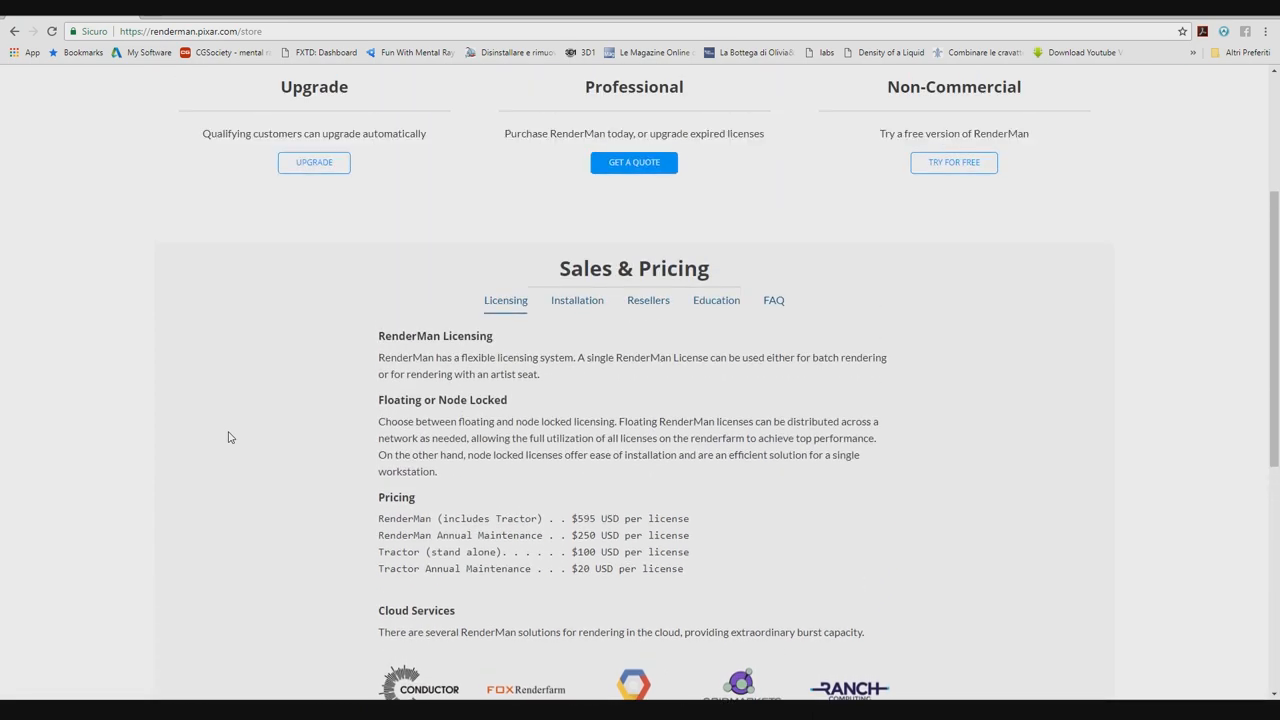
scroll("up", 3)
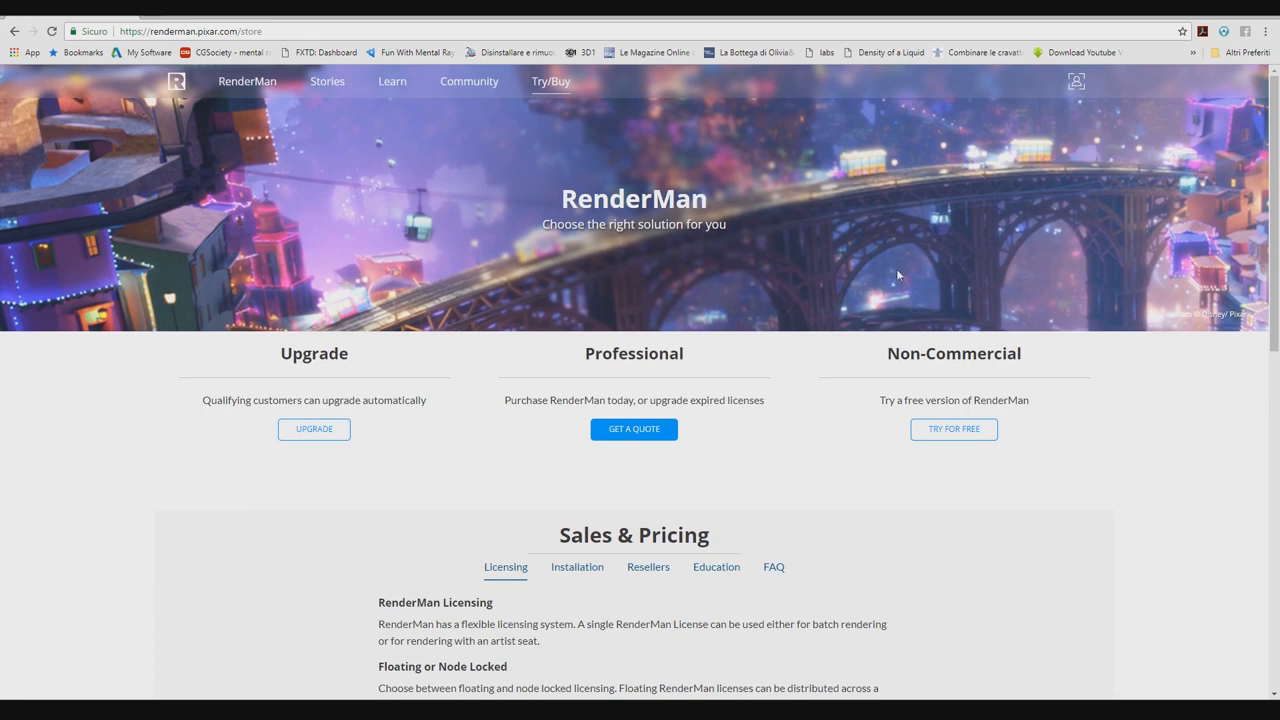
scroll("down", 3)
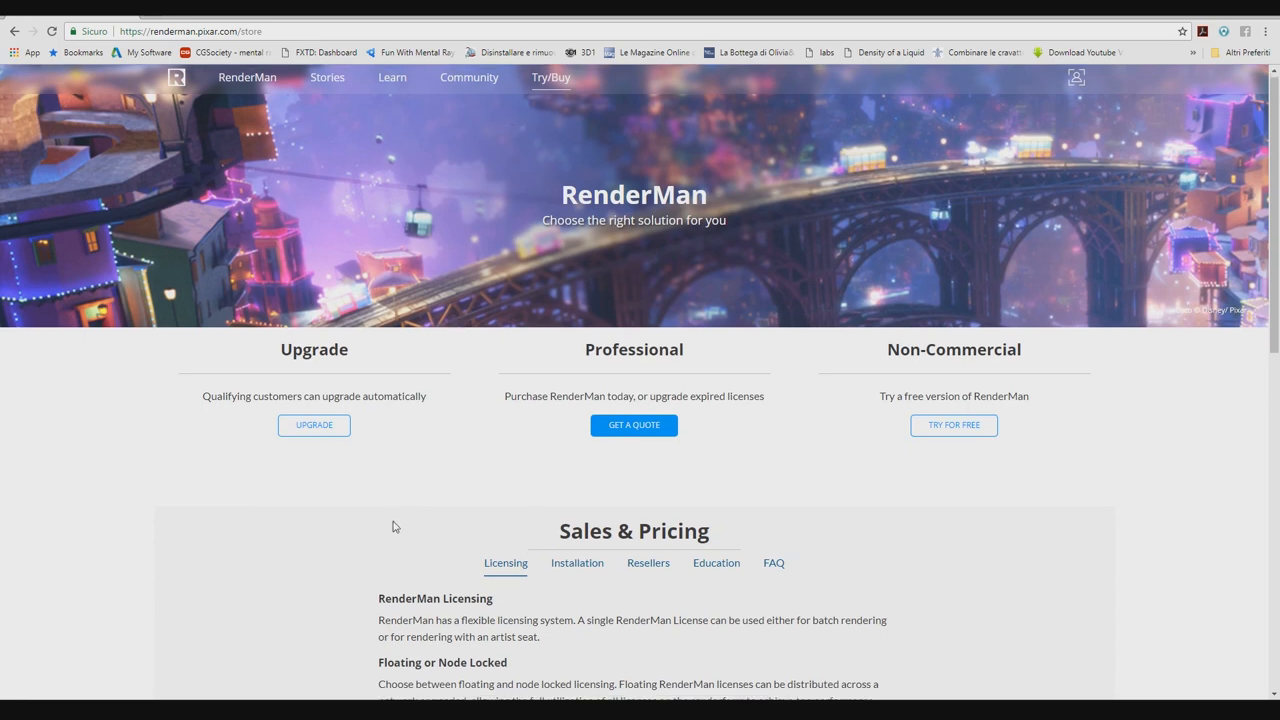
scroll("down", 3)
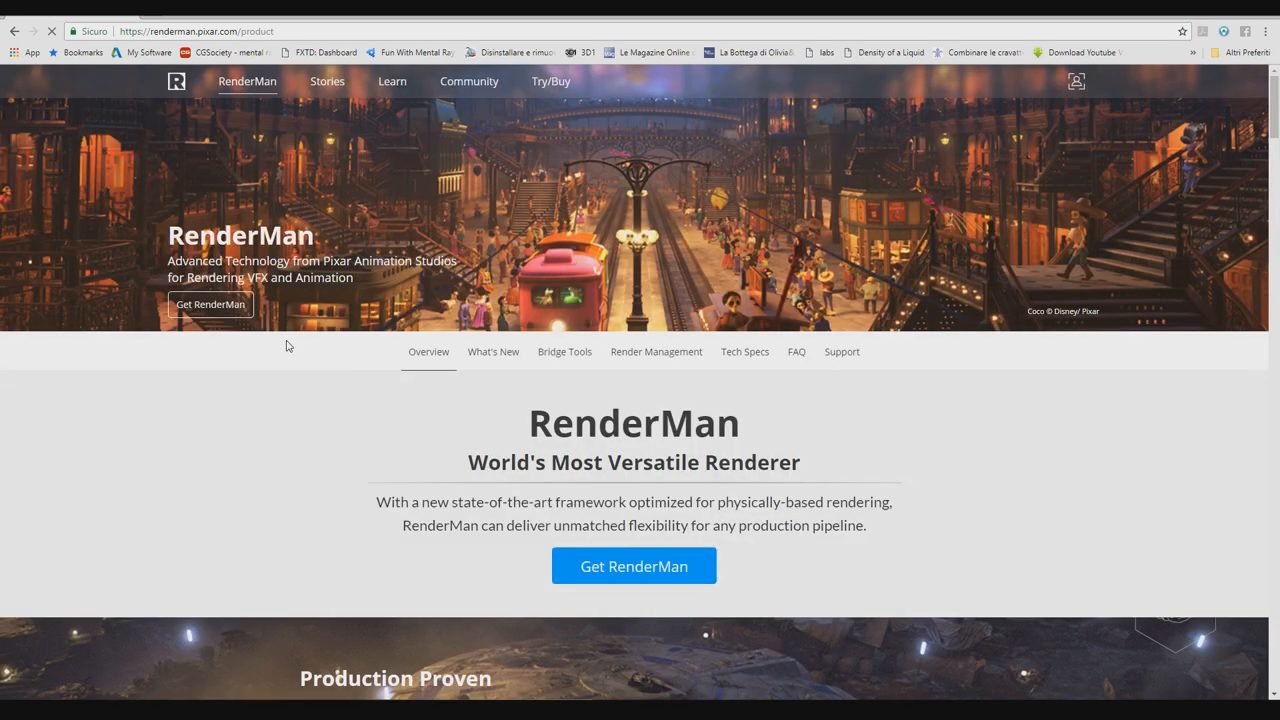
scroll("down", 3)
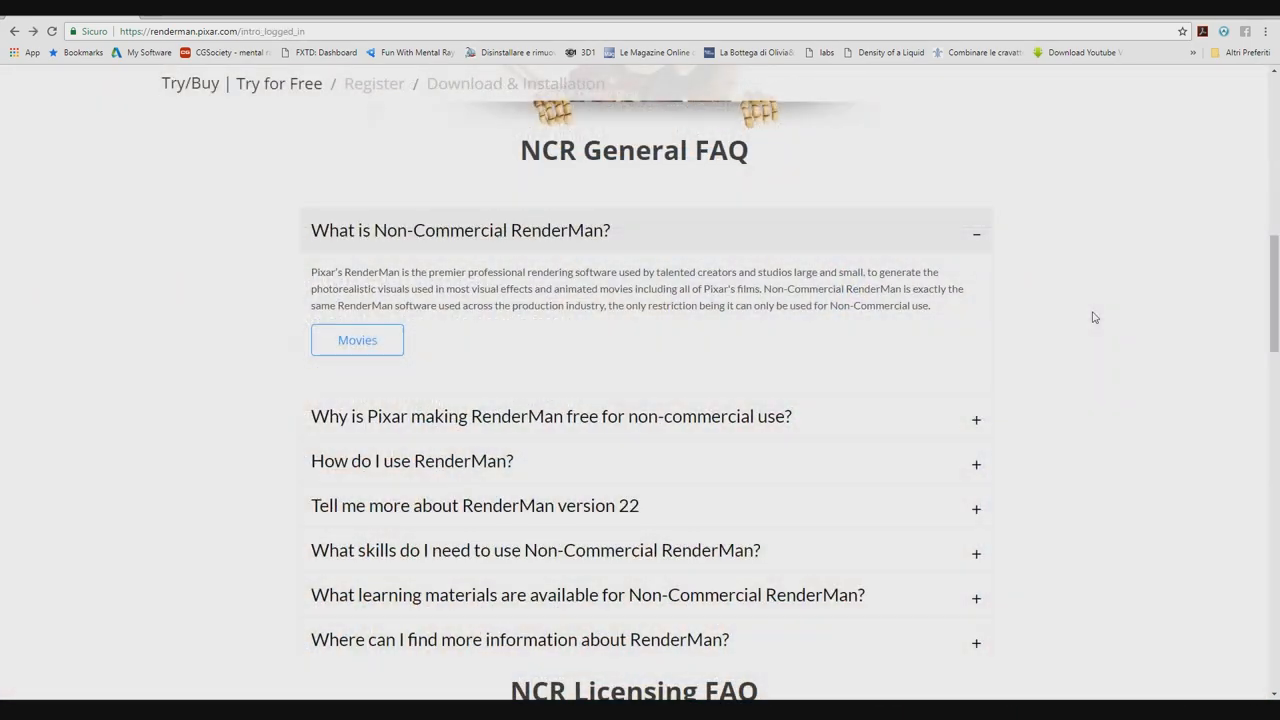
Finish scrolling the FAQ, then open Community and scroll to Welcome to the Community.
scroll("down", 3)
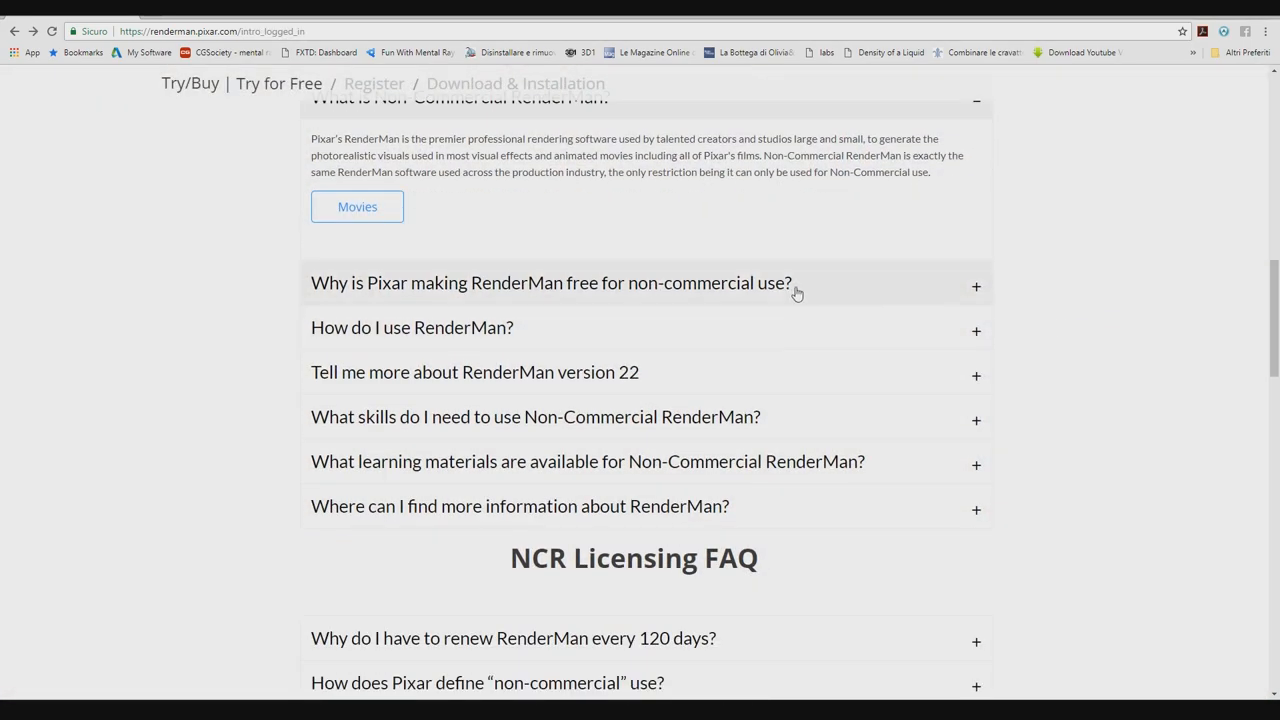
scroll("down", 3)
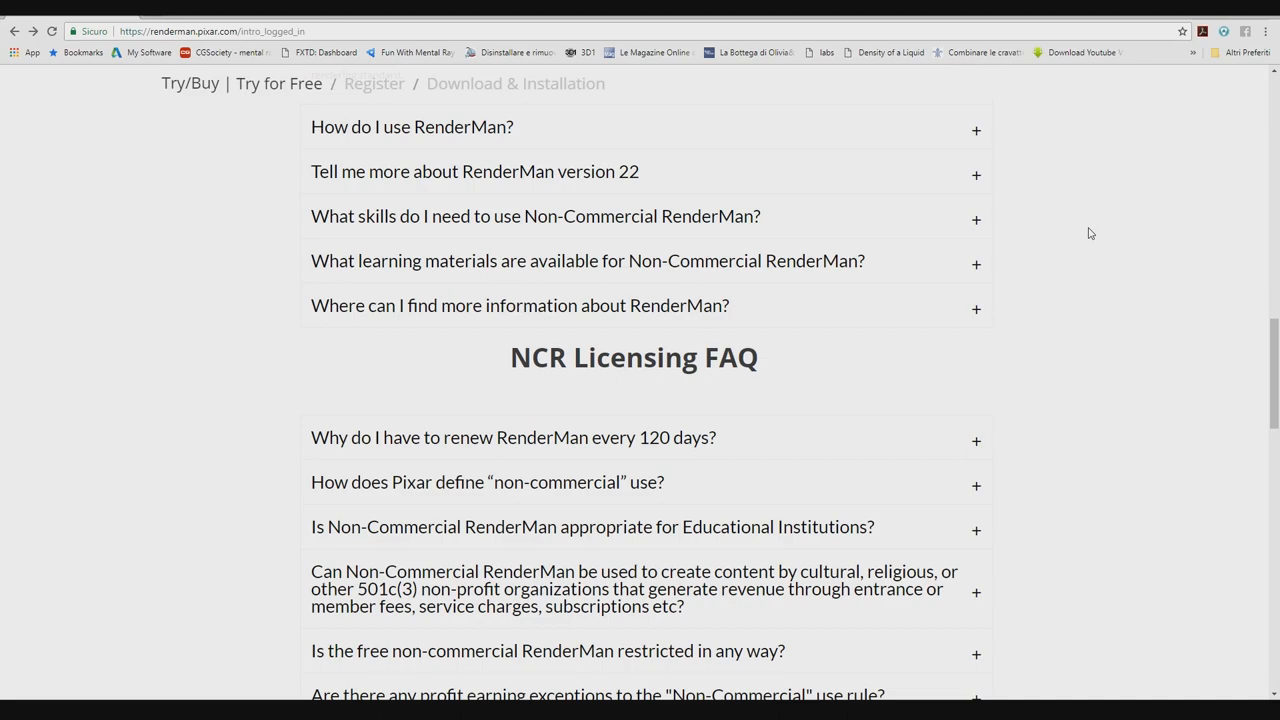
scroll("down", 3)
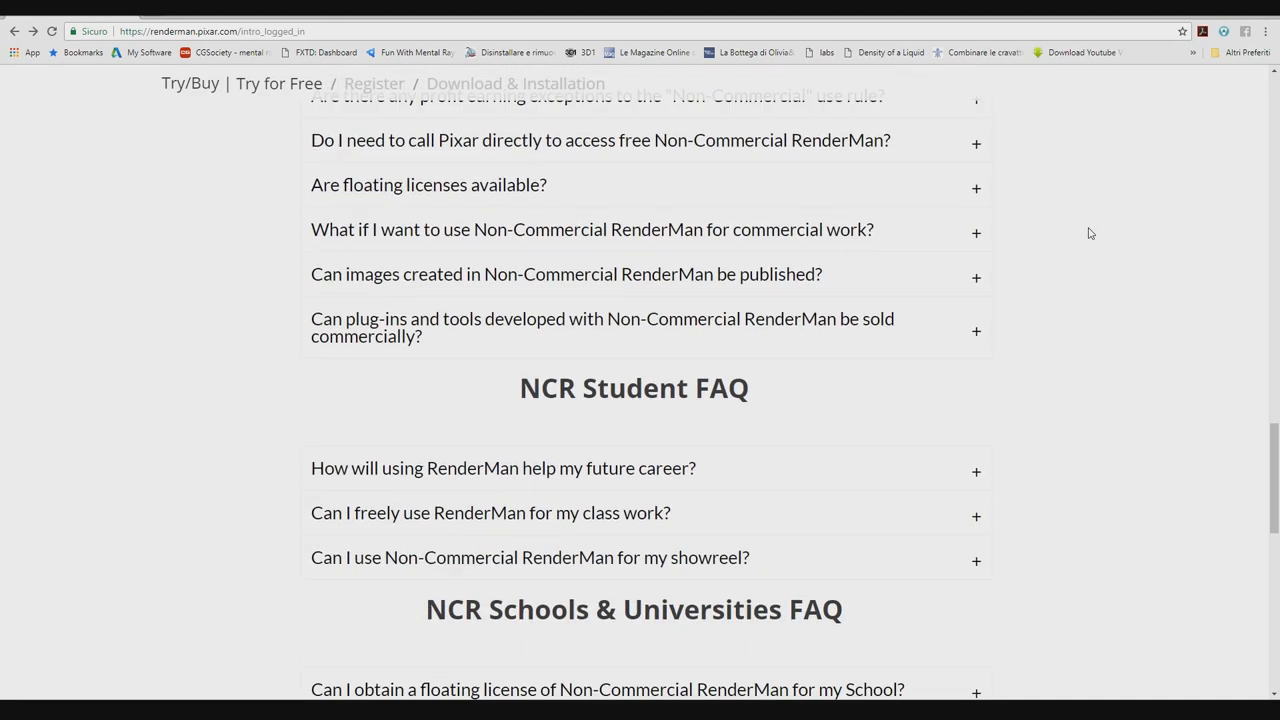
scroll("up", 3)
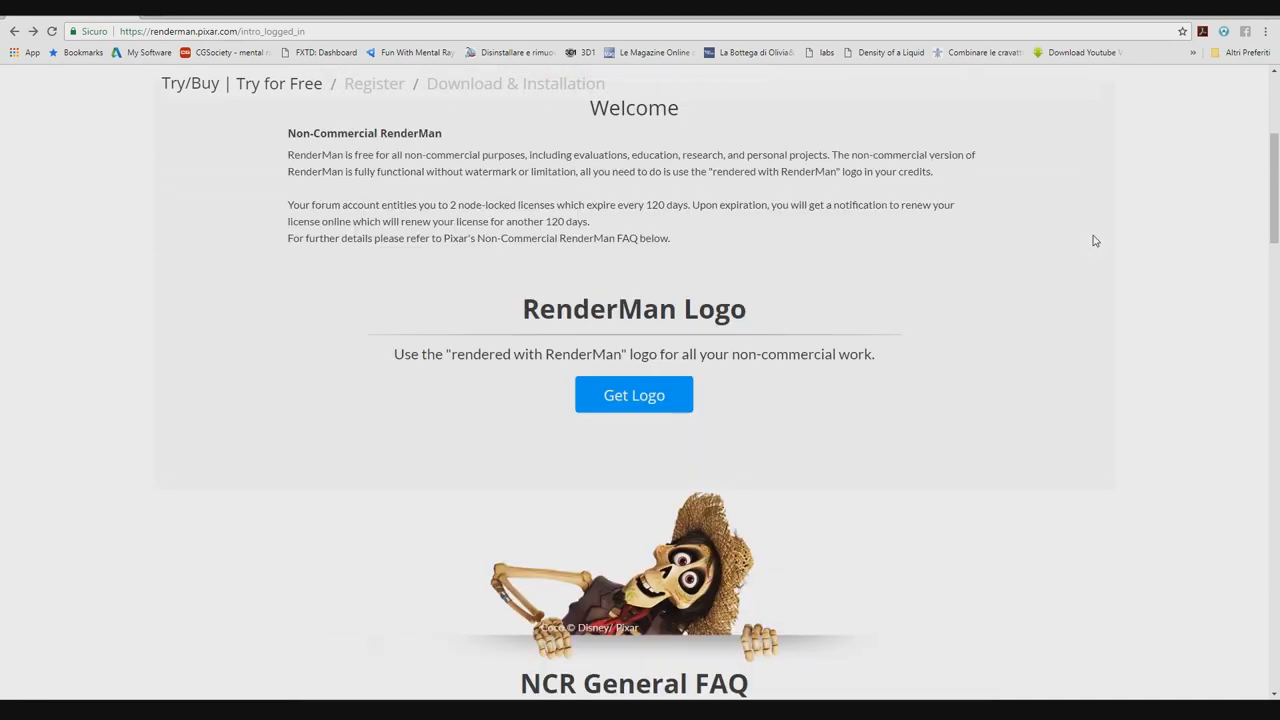
scroll("up", 3)
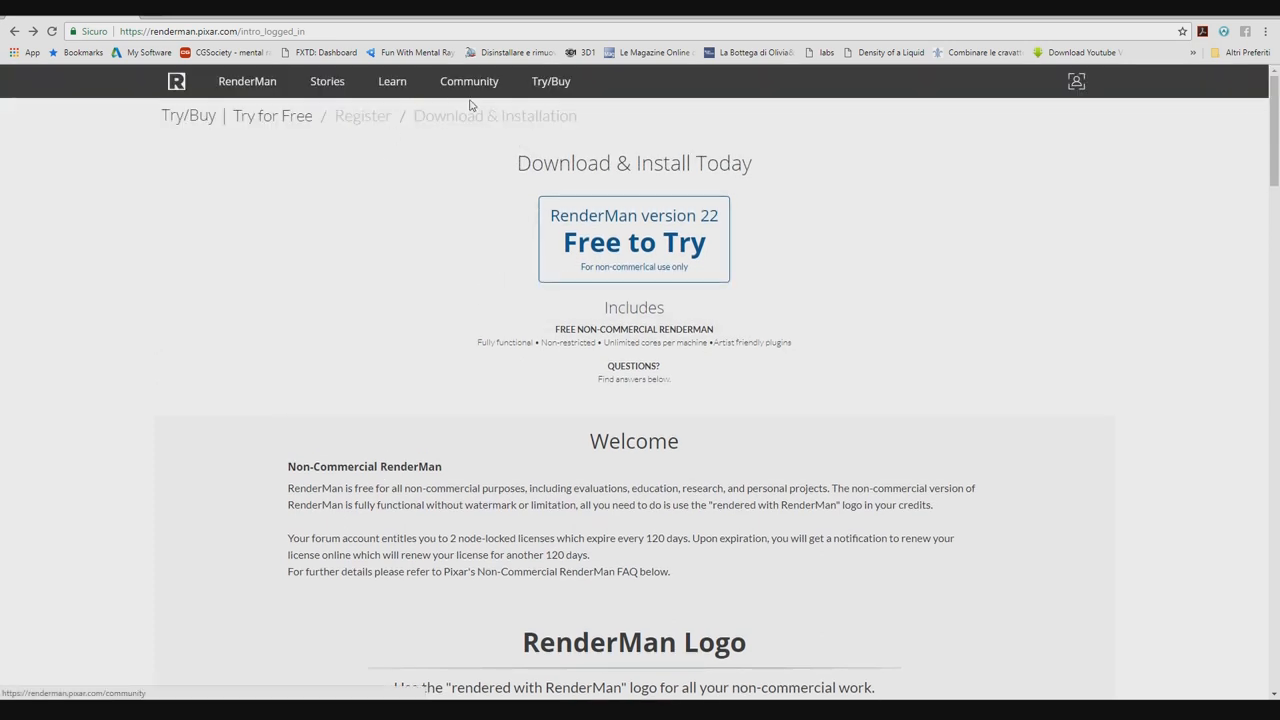
left_click(468, 81)
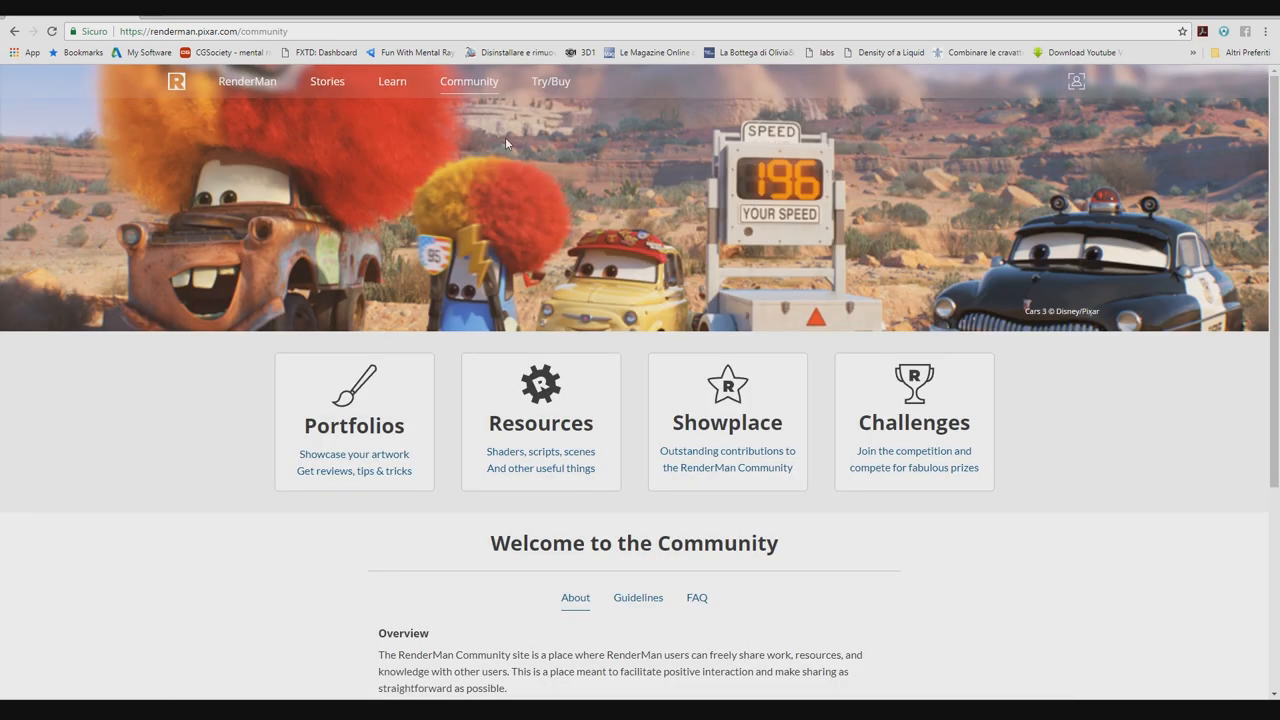
scroll("down", 3)
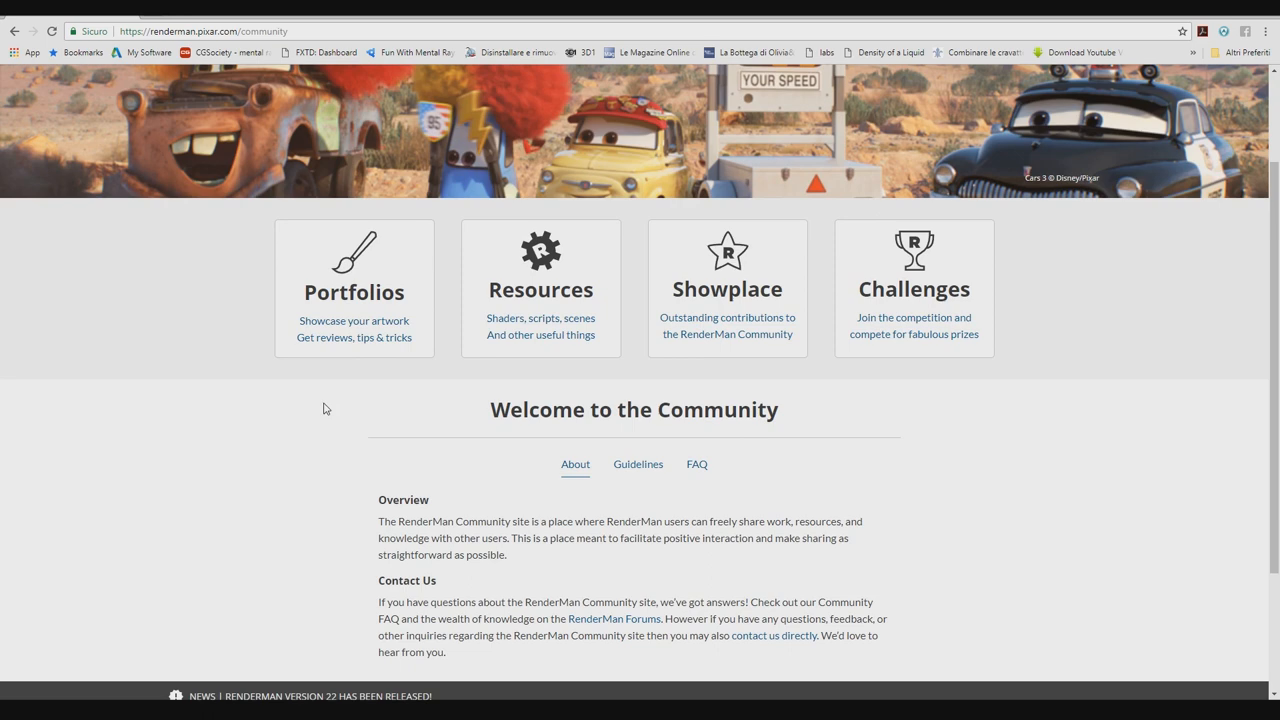
scroll("down", 3)
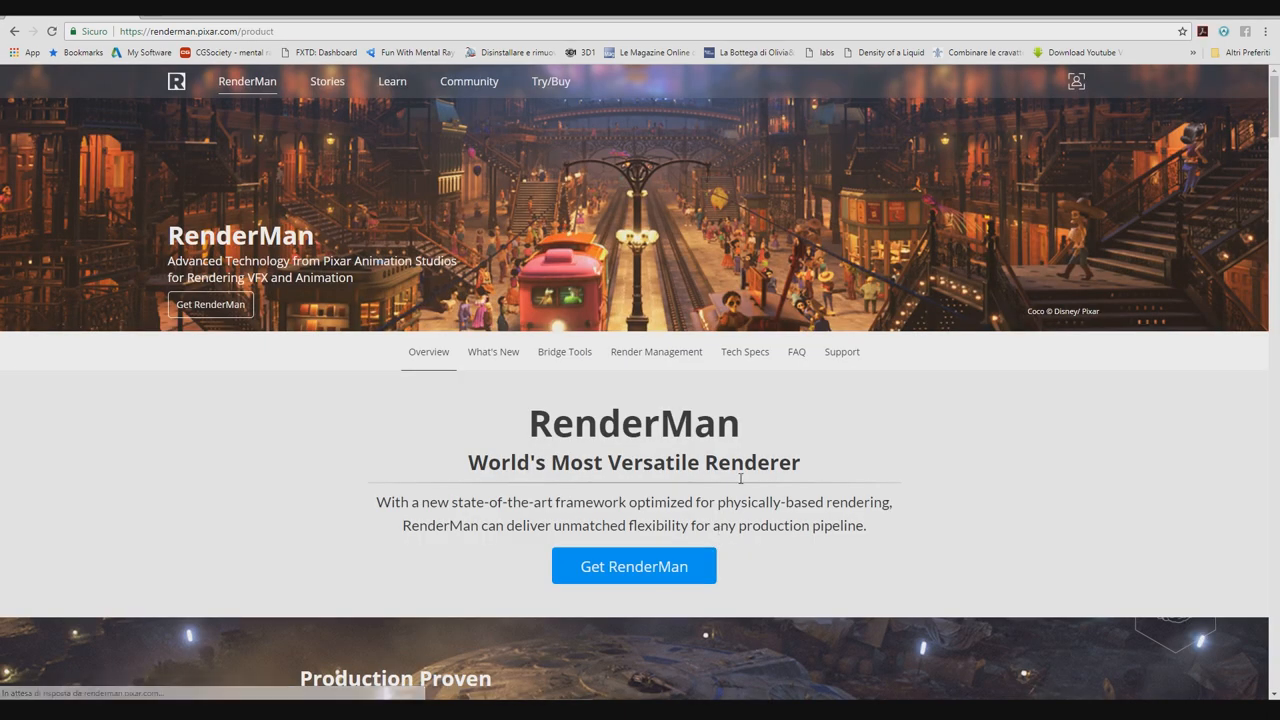
Open the RenderMan product page and scroll its features back to Built for Collaboration.
left_click(633, 565)
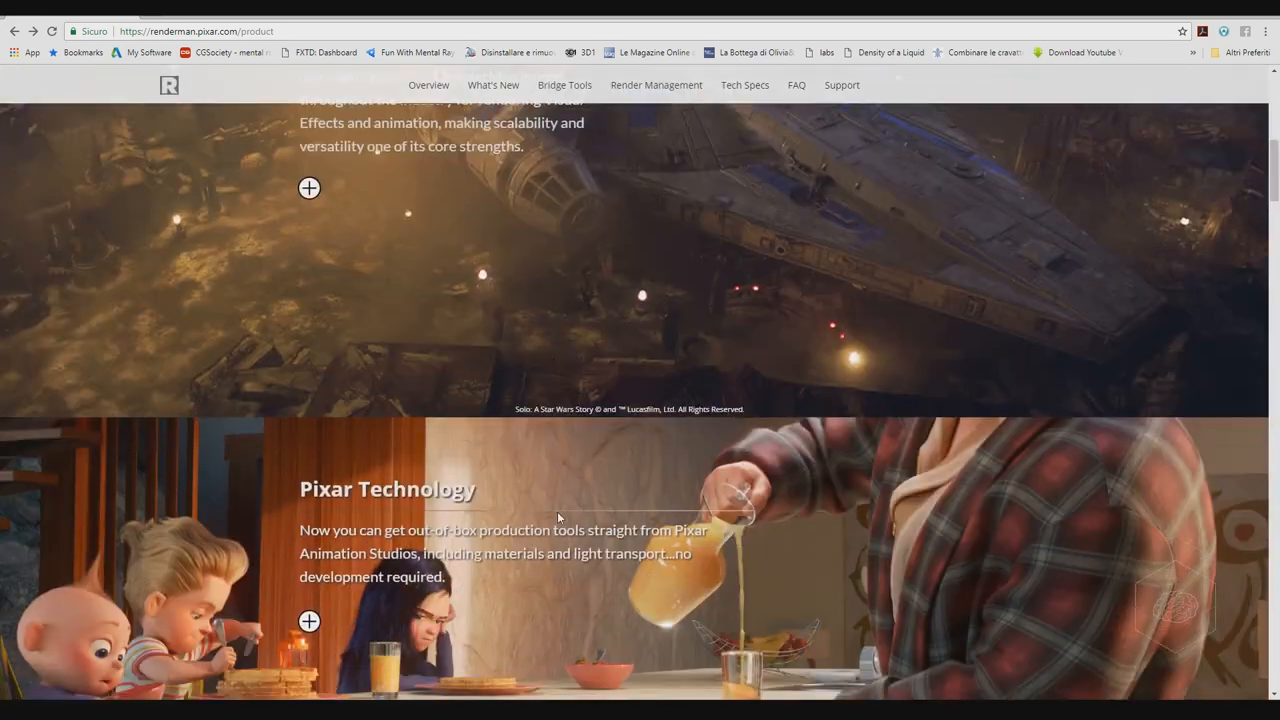
scroll("down", 3)
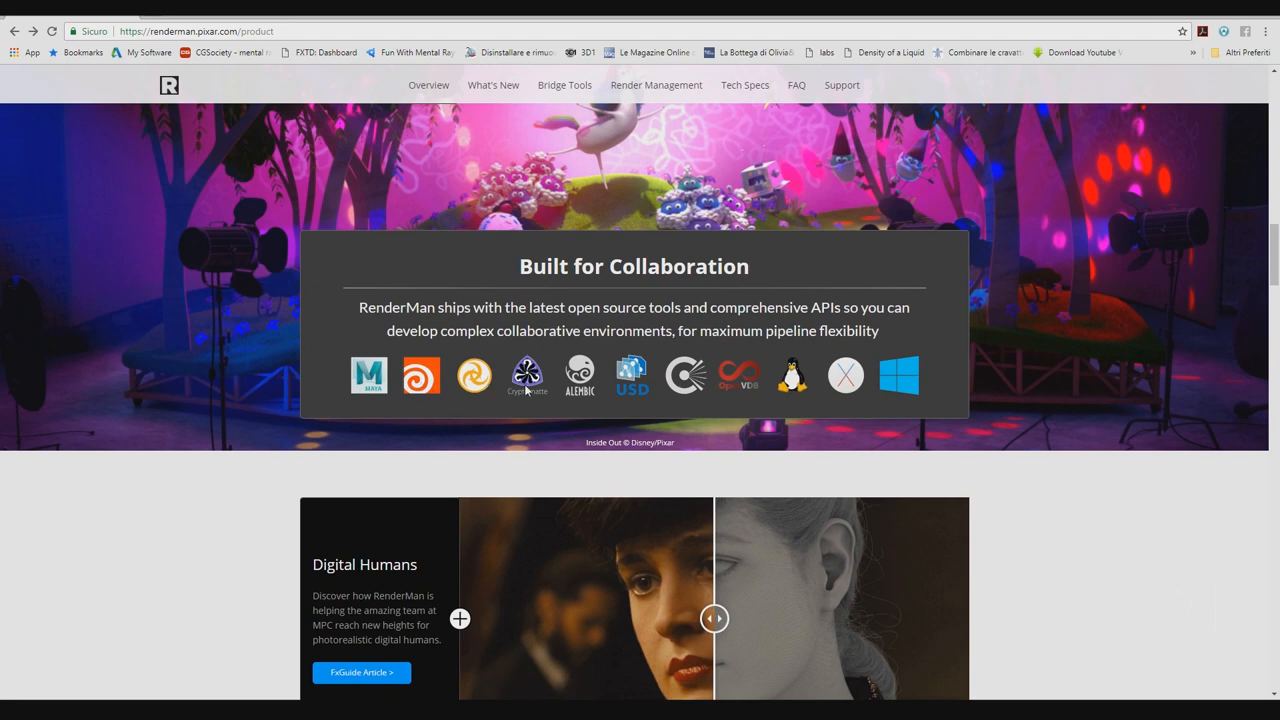
mouse_move(682, 452)
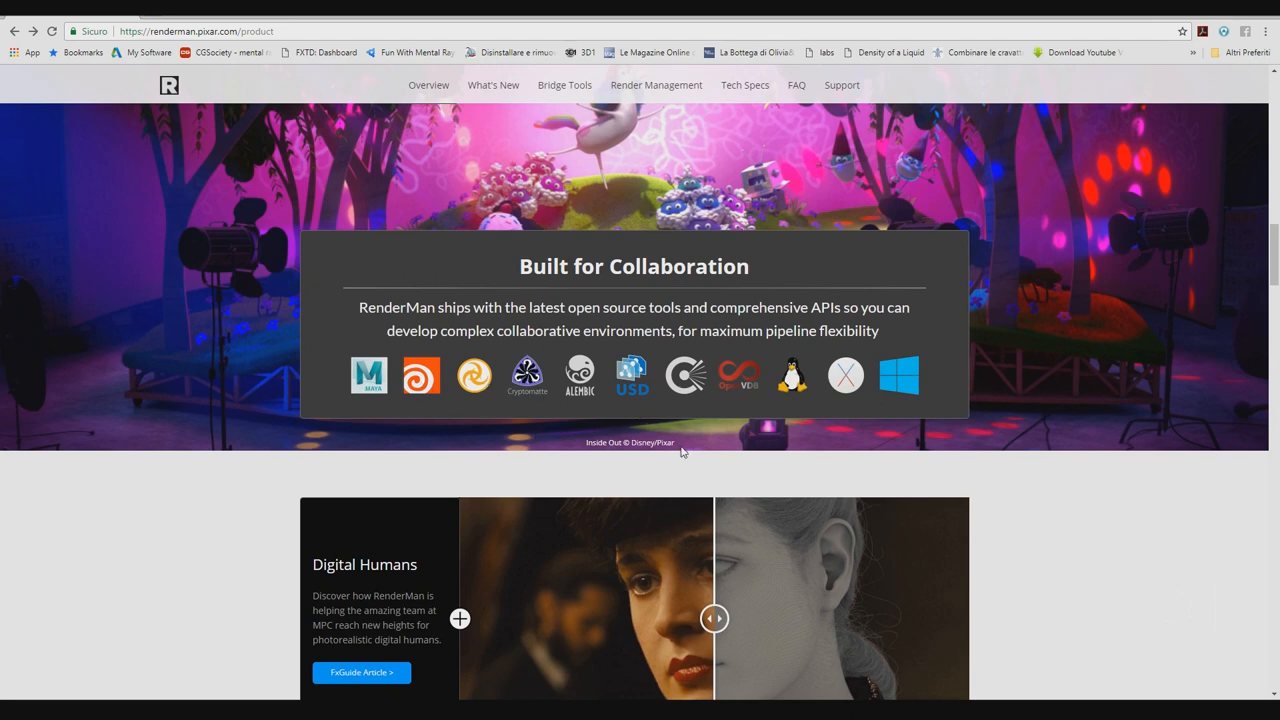
mouse_move(680, 445)
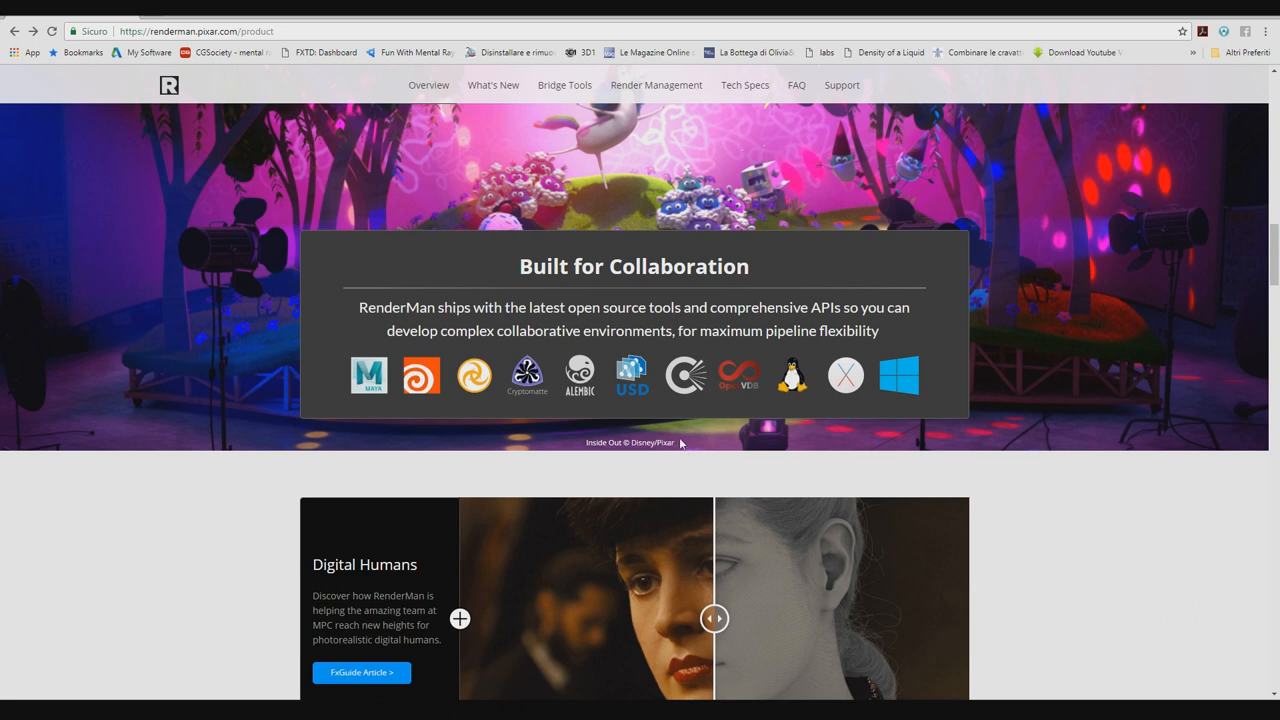
mouse_move(673, 419)
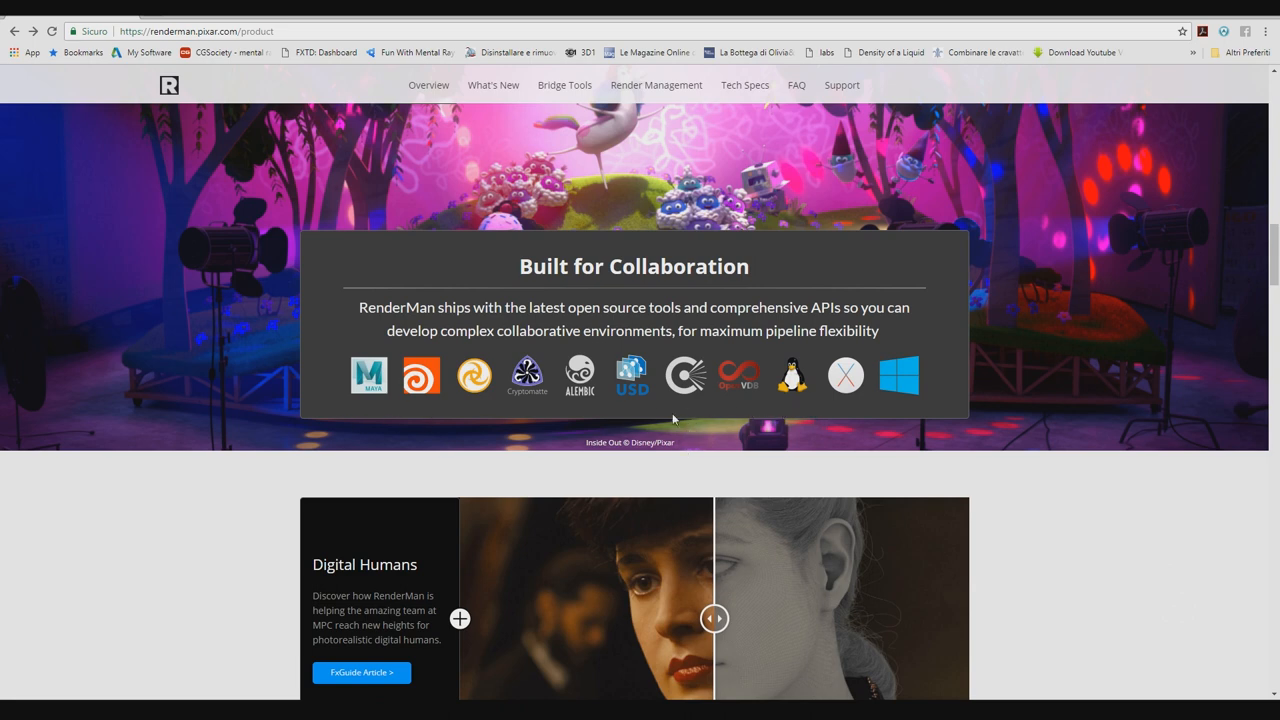
scroll("down", 3)
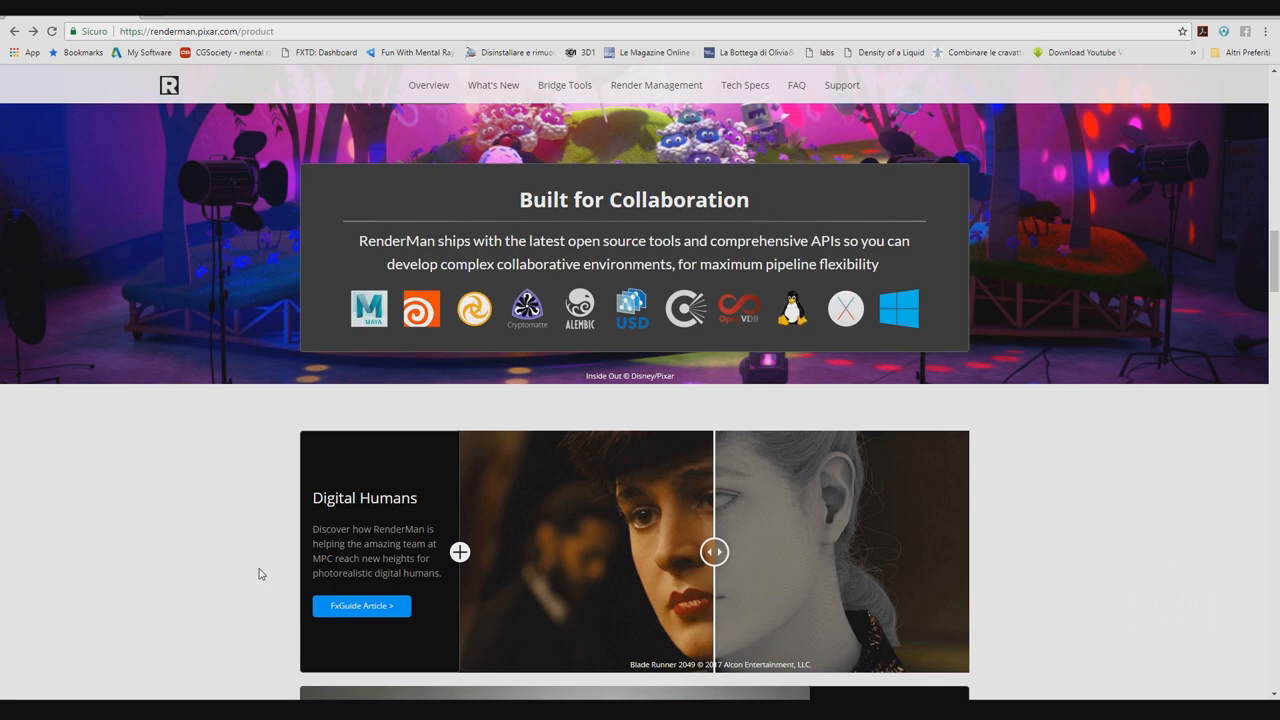
scroll("down", 3)
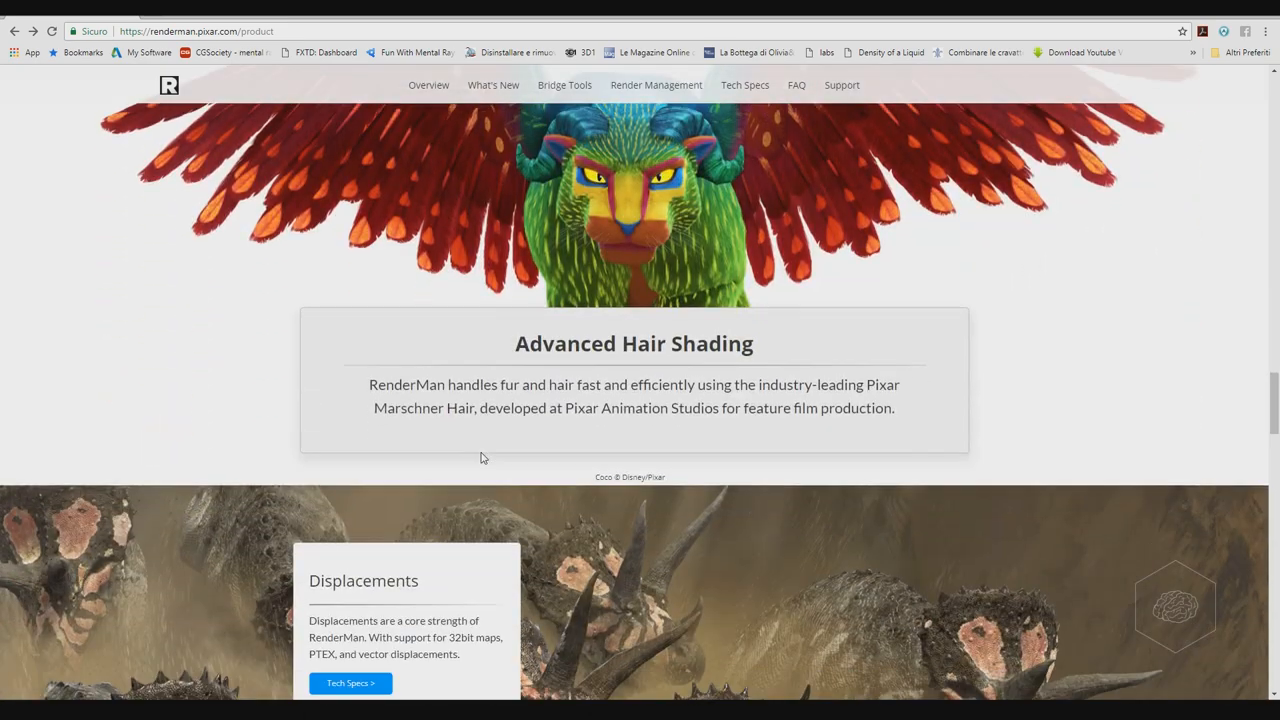
scroll("down", 3)
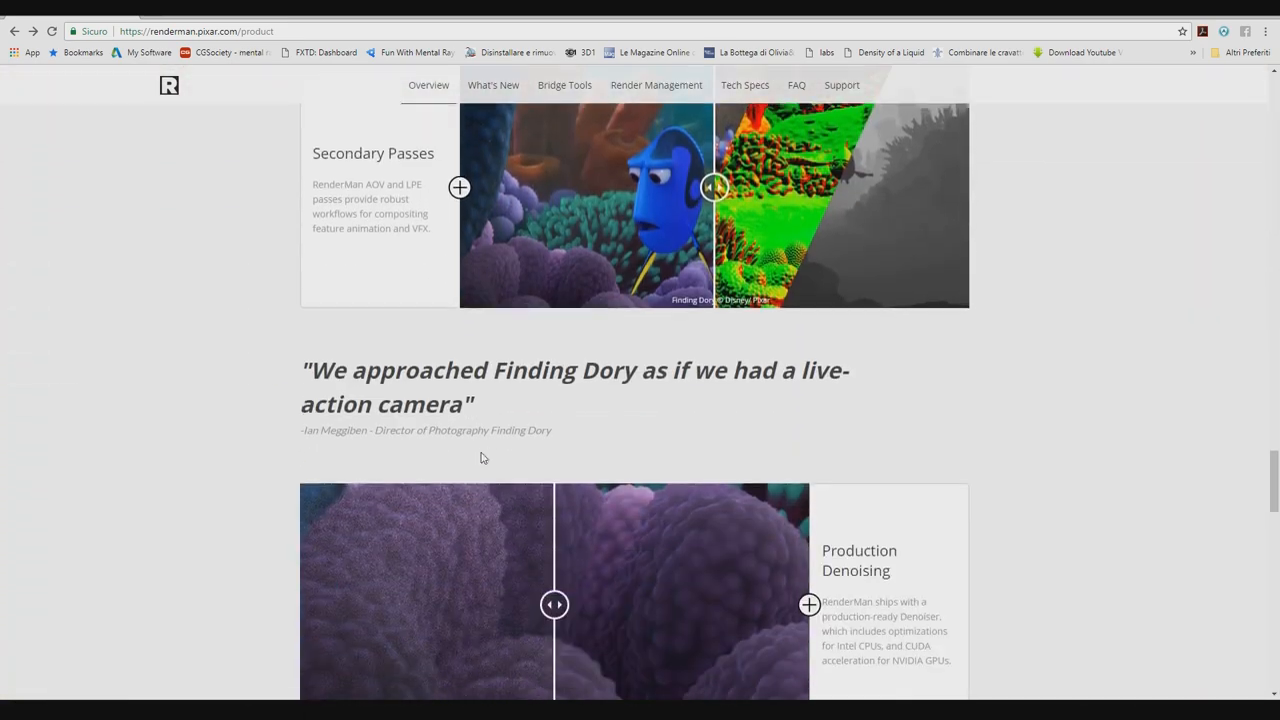
scroll("down", 3)
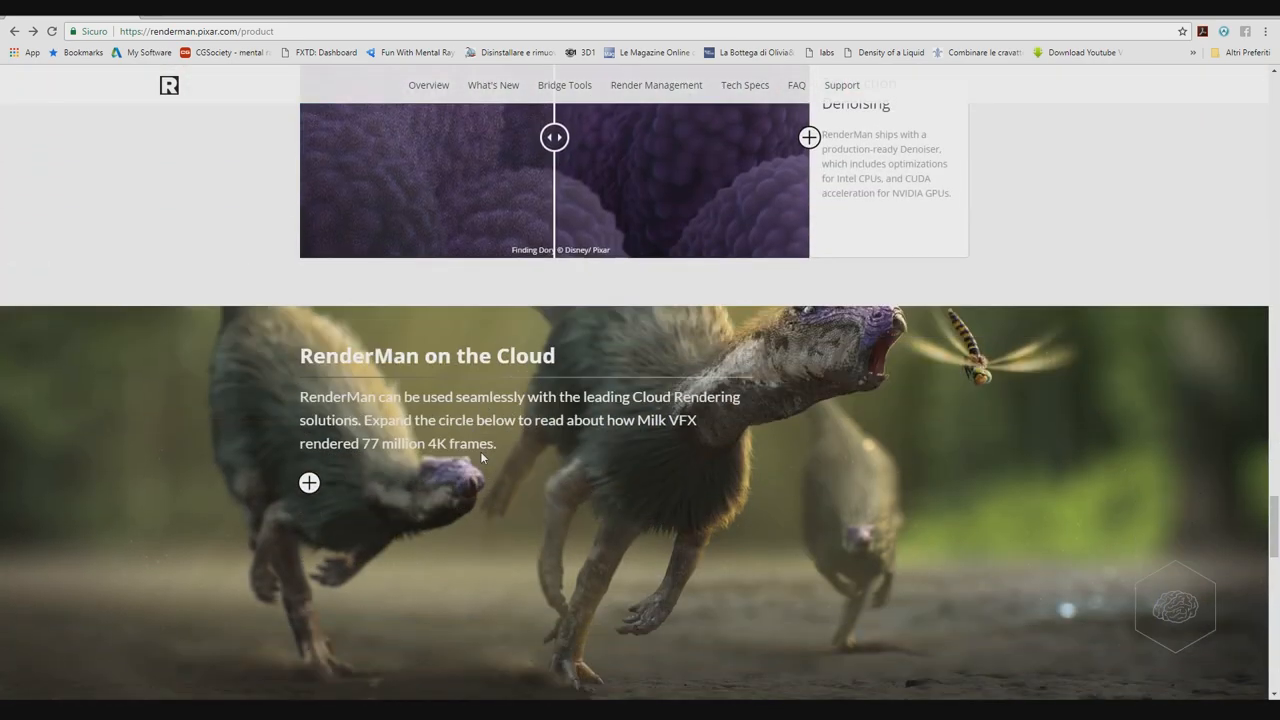
scroll("down", 3)
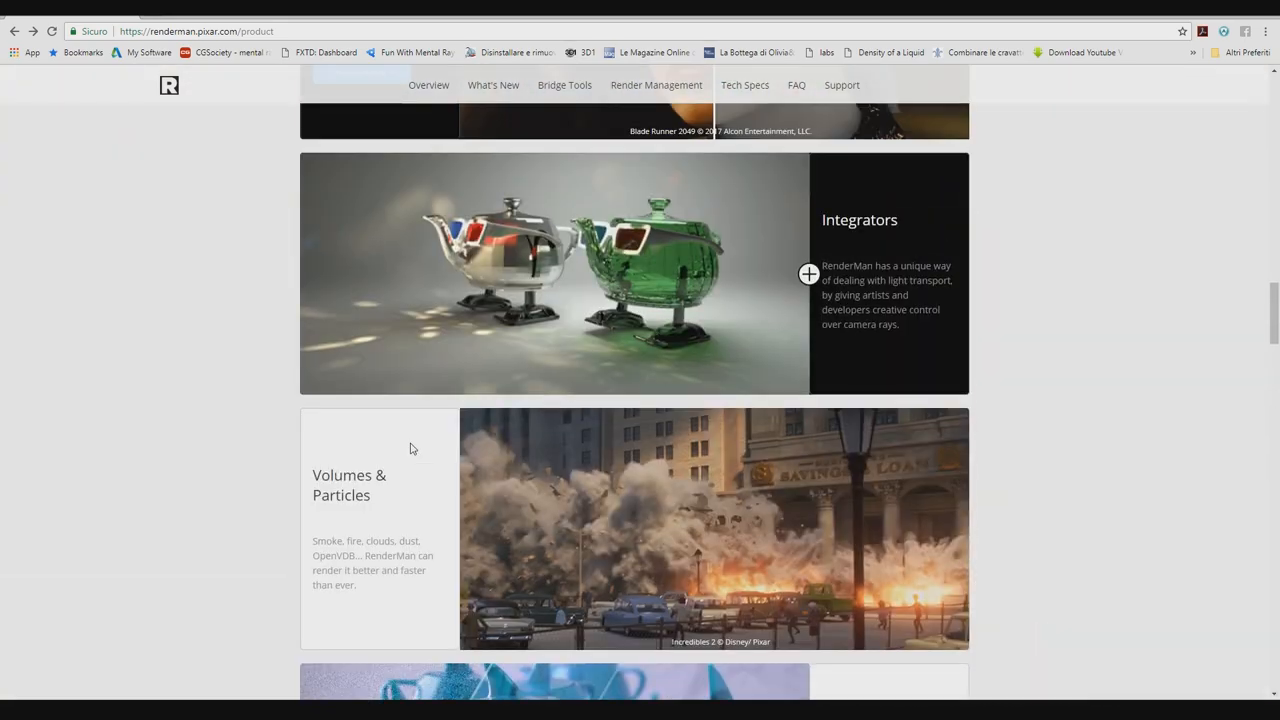
scroll("up", 3)
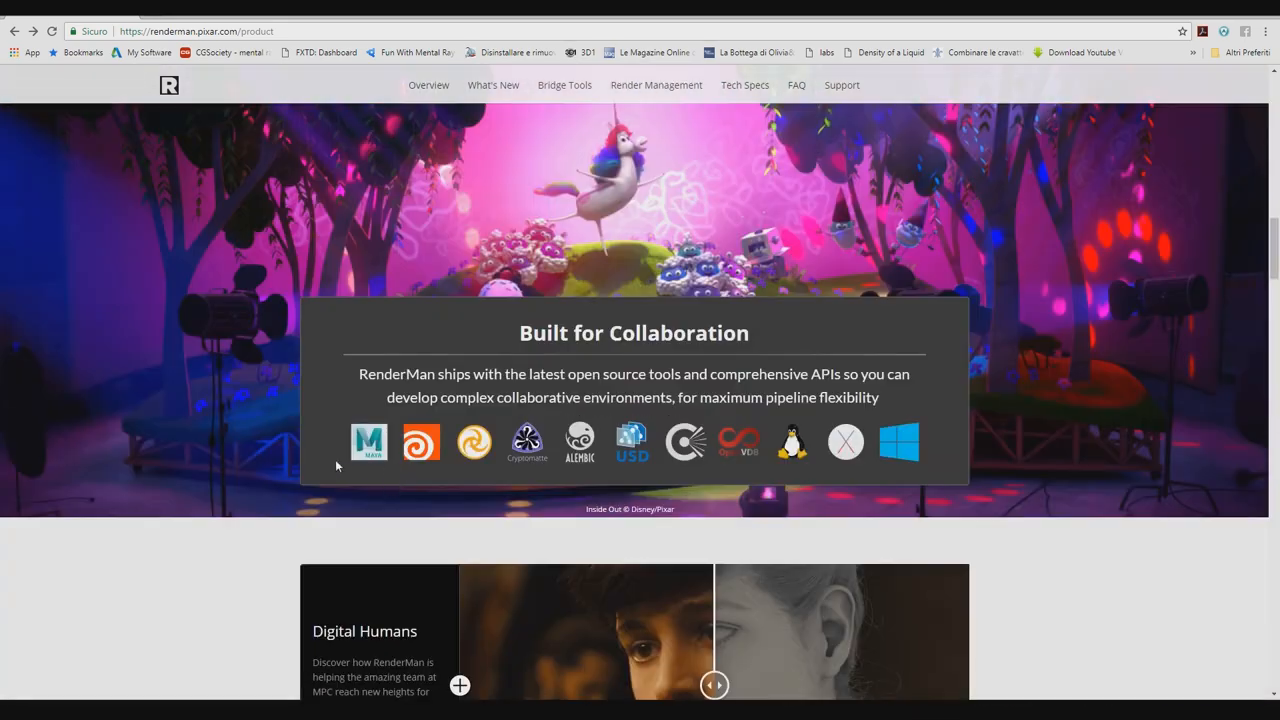
mouse_move(172, 588)
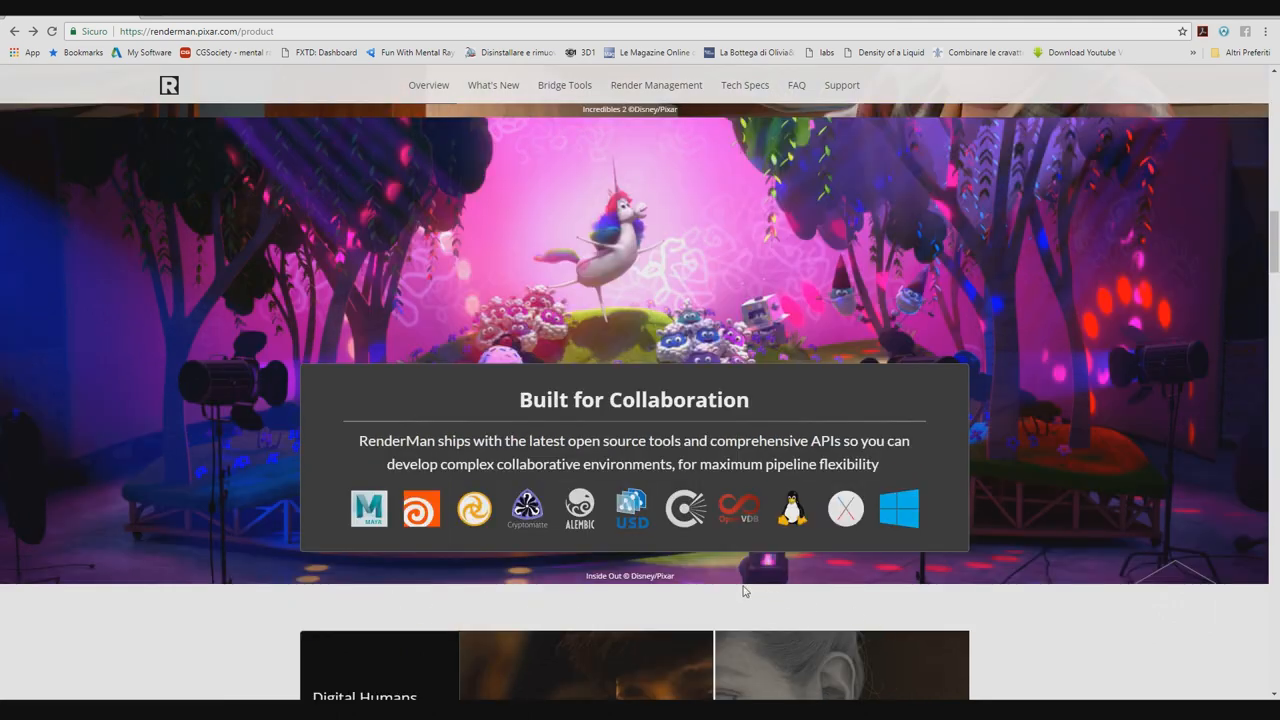
mouse_move(1258, 74)
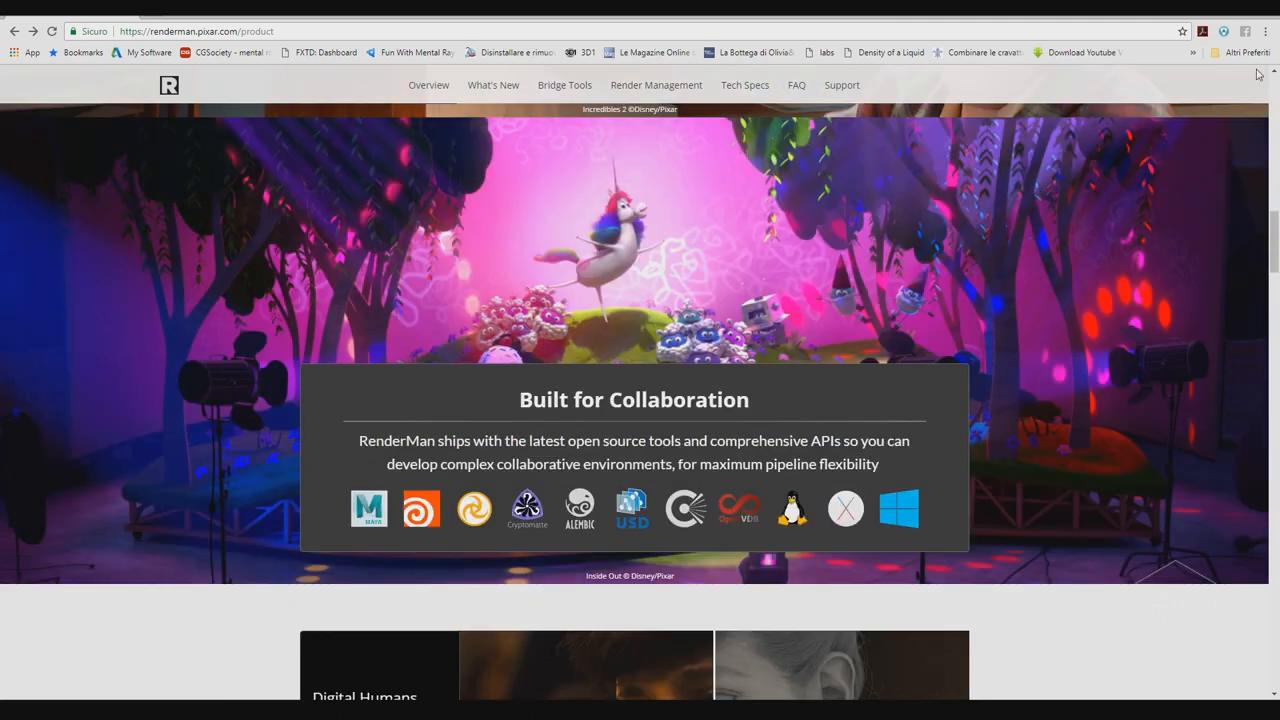
mouse_move(970, 285)
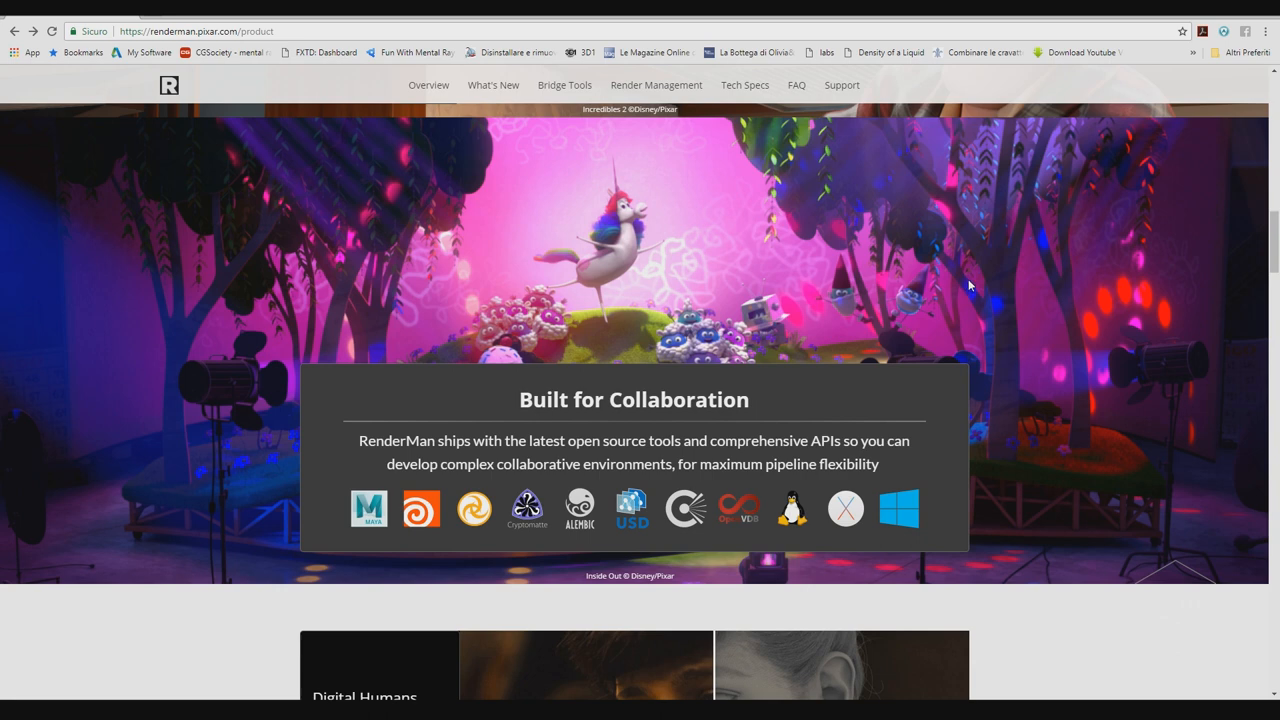
mouse_move(1079, 22)
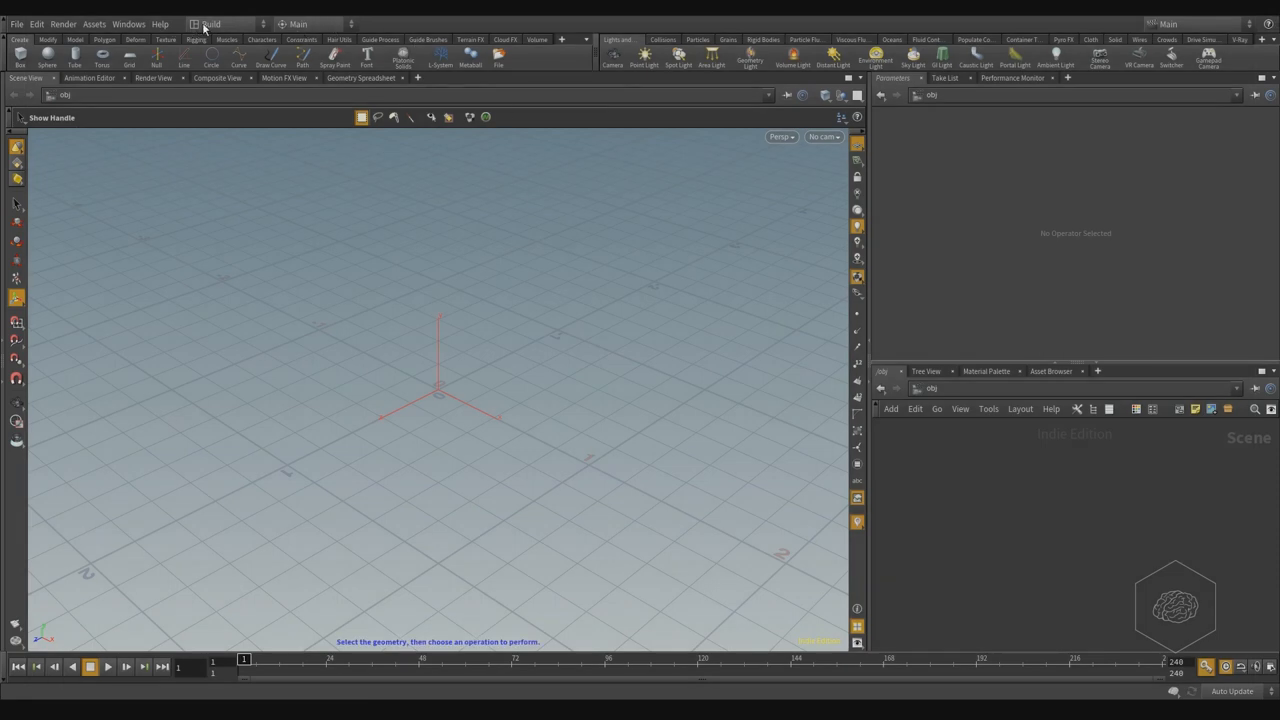
Browse the Assets menu, then open the Render menu's Create Render Node submenu.
left_click(93, 24)
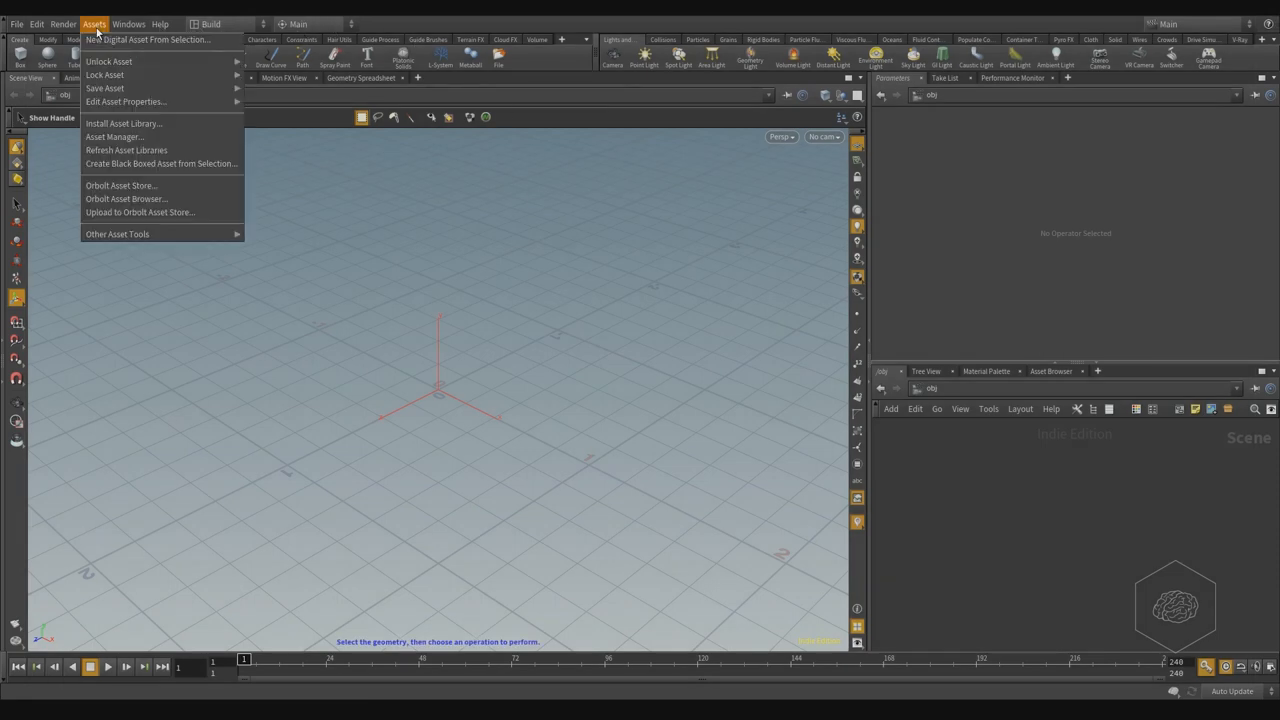
left_click(62, 24)
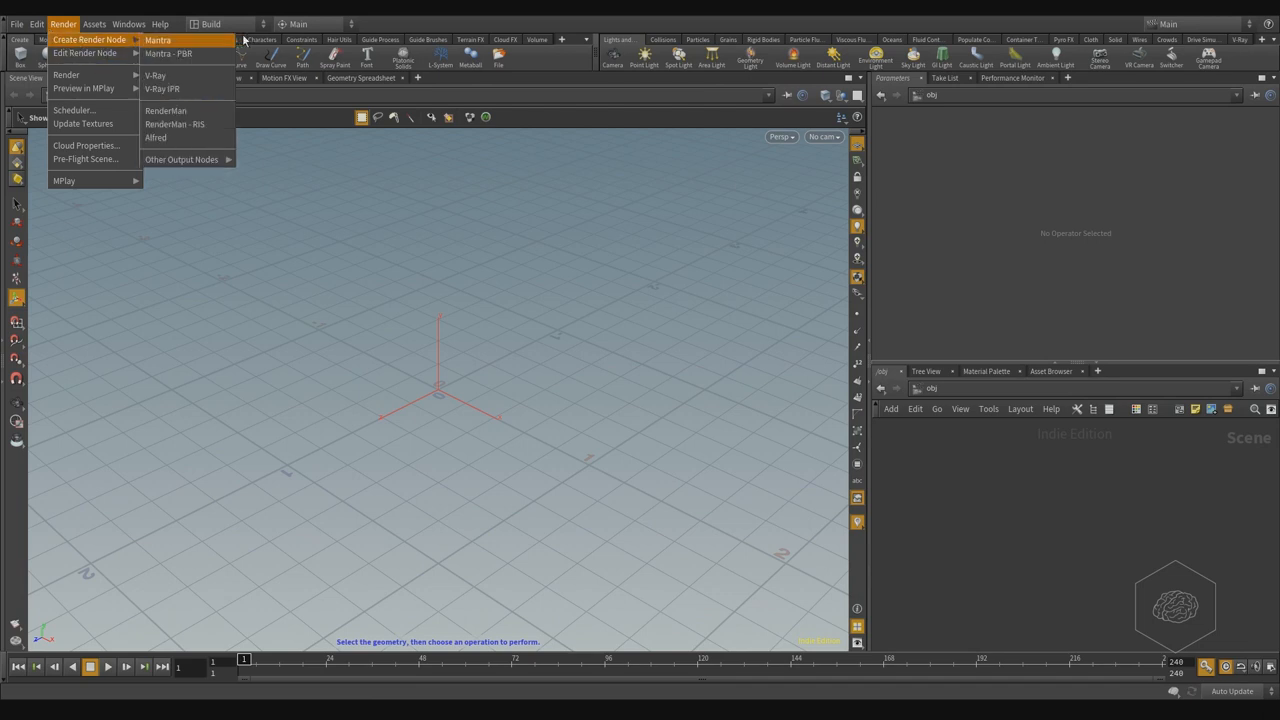
mouse_move(155, 75)
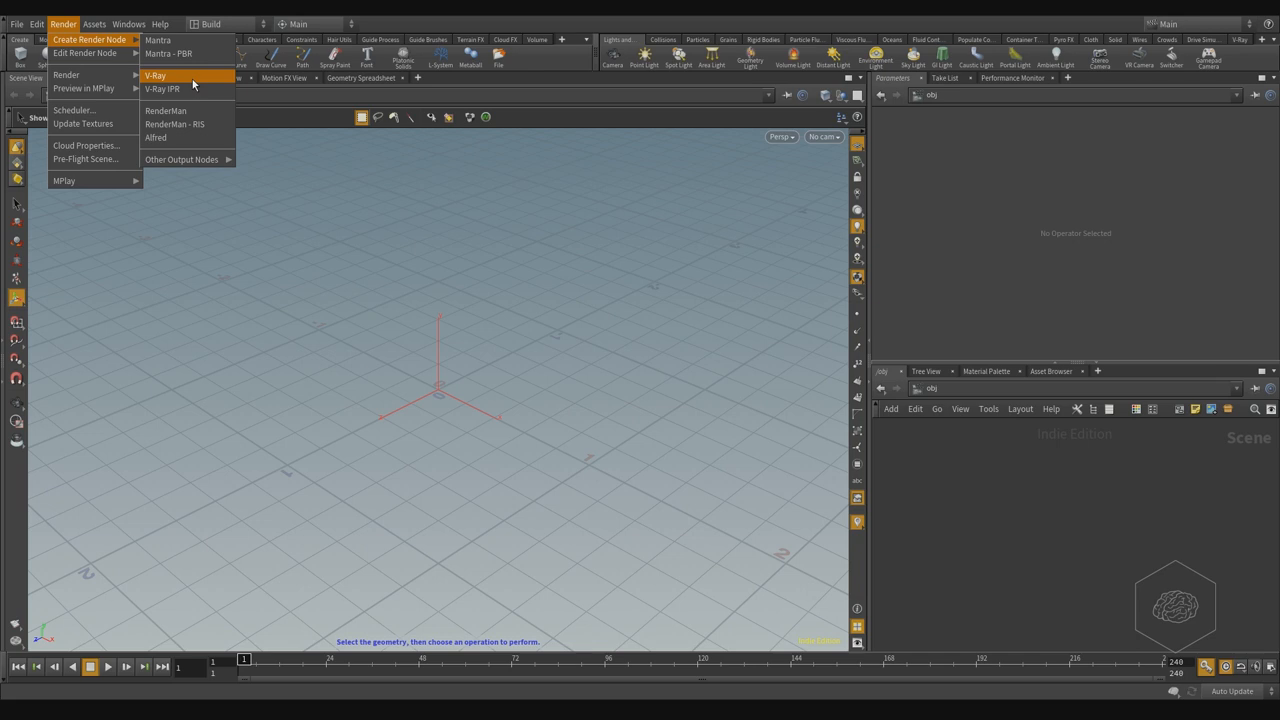
mouse_move(162, 89)
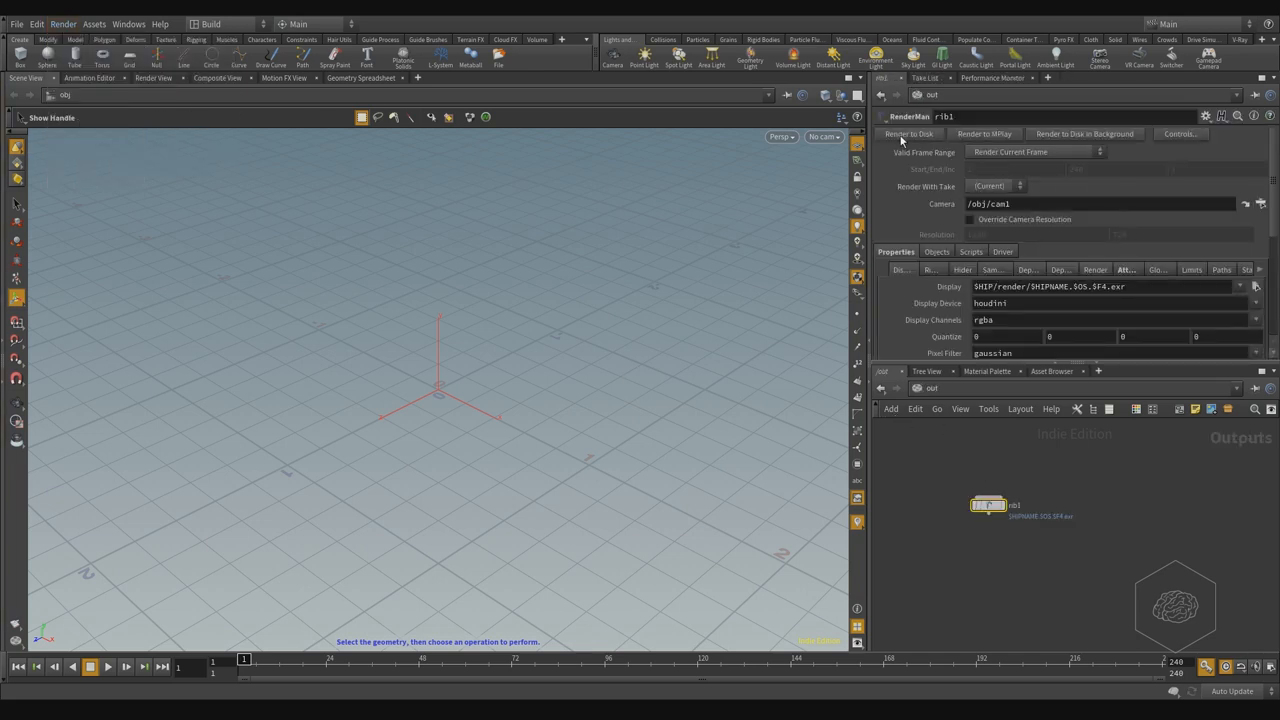
Render rib1 to disk, producing the console error that the 'prman' process failed.
left_click(908, 133)
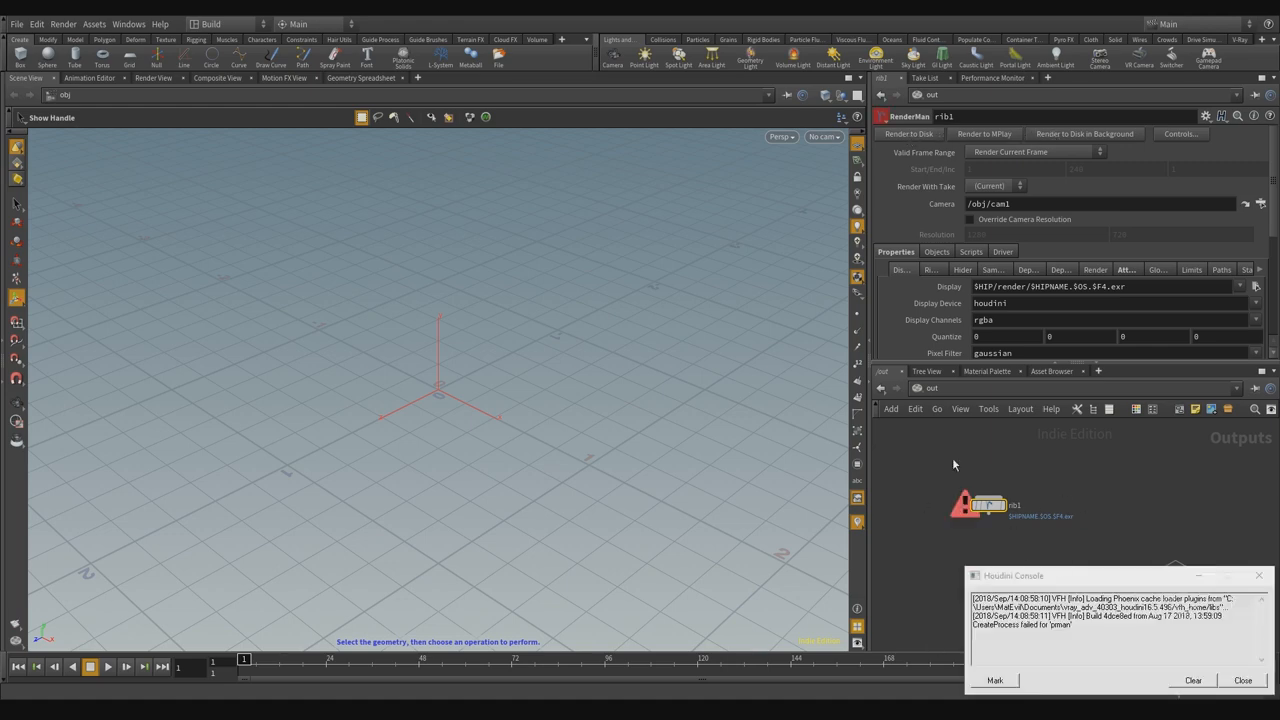
mouse_move(1261, 684)
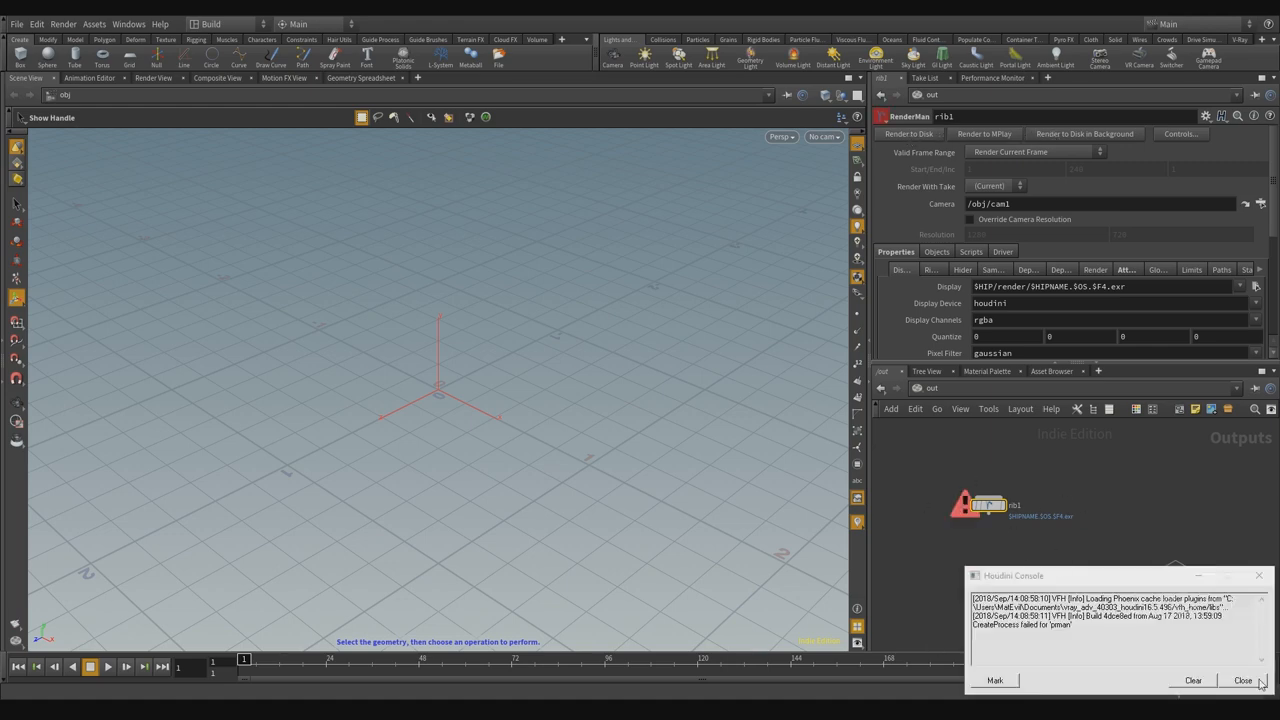